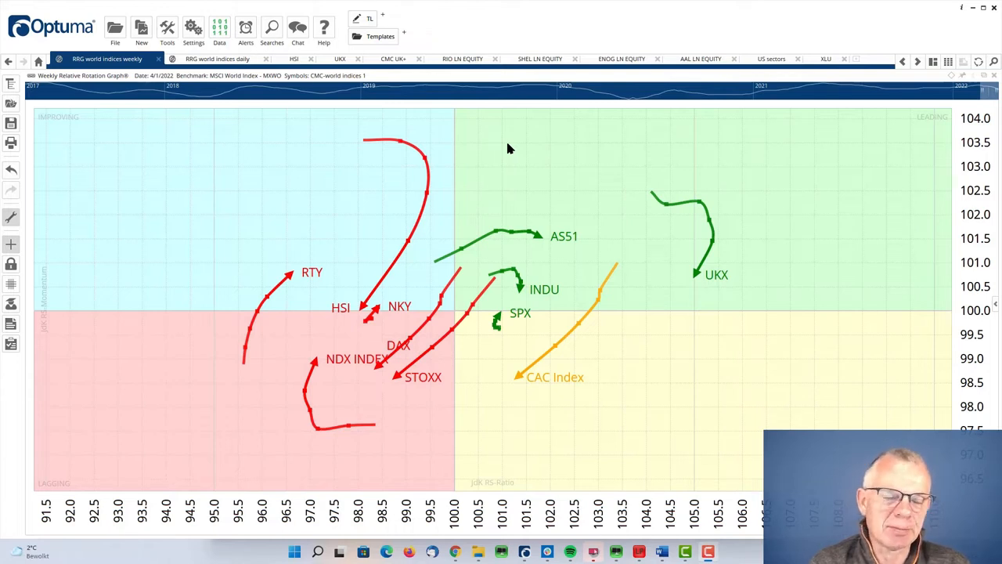
{"action": "mouse_move", "coordinate": [196, 50]}
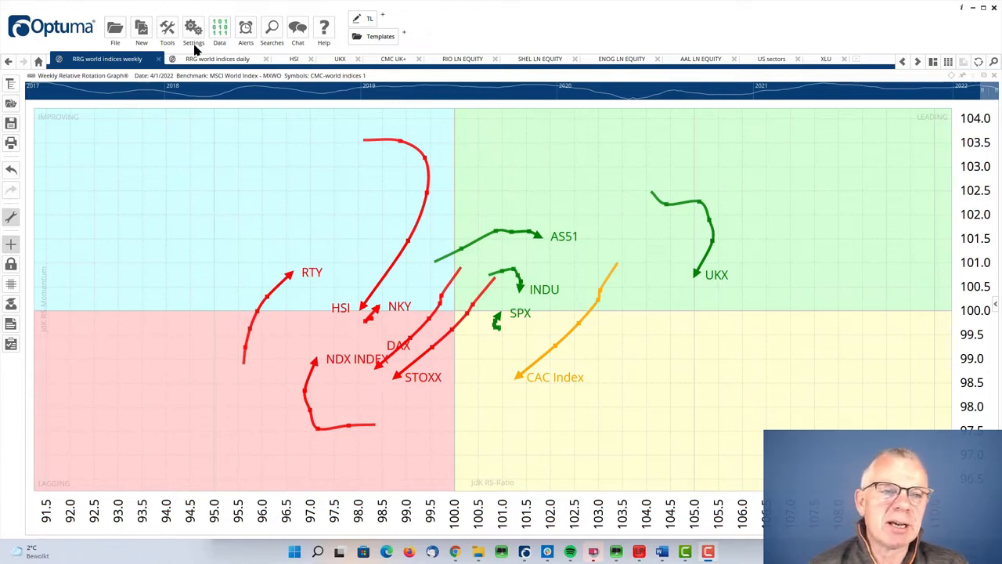
{"action": "mouse_move", "coordinate": [578, 19]}
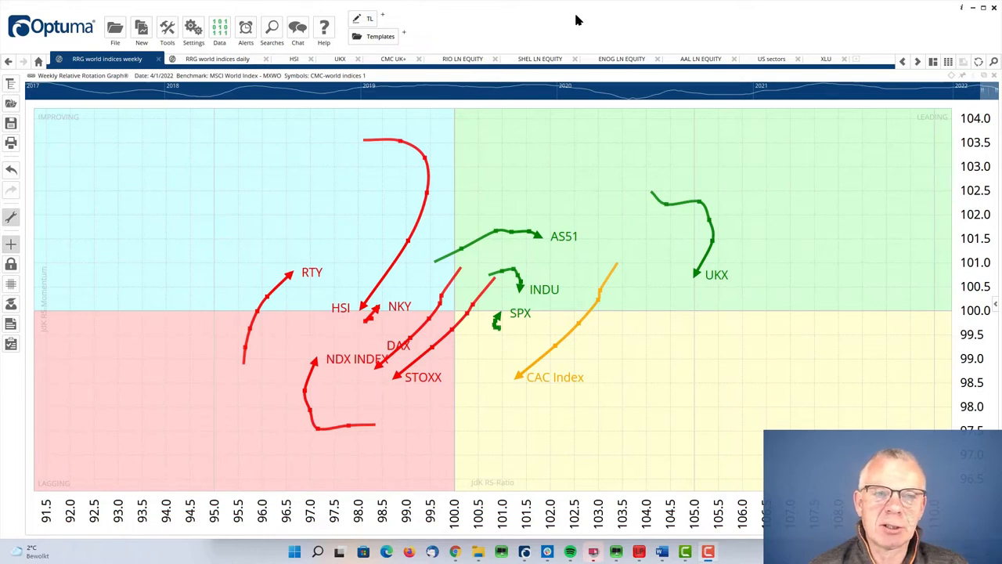
{"action": "mouse_move", "coordinate": [362, 313]}
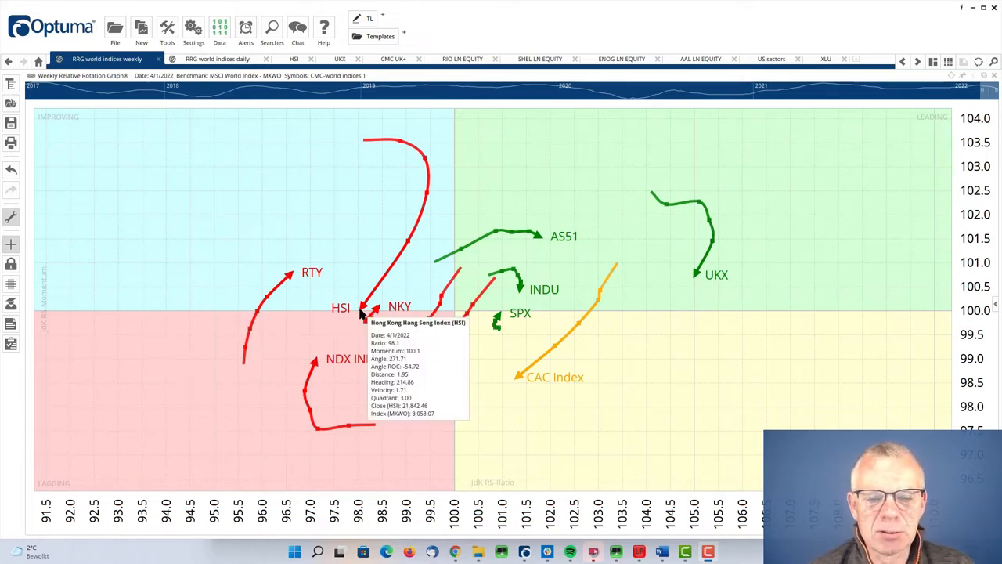
{"action": "mouse_move", "coordinate": [304, 213]}
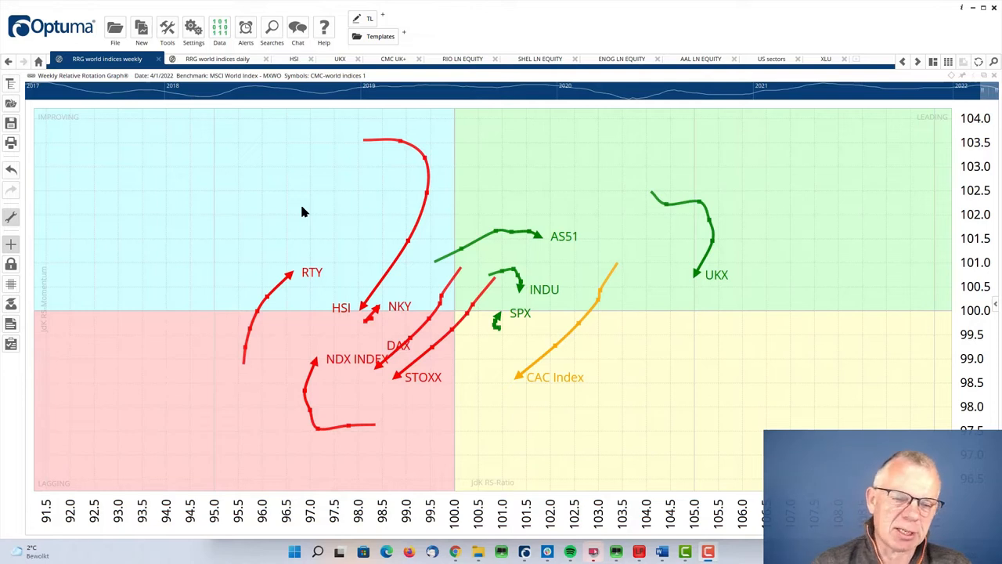
{"action": "mouse_move", "coordinate": [667, 279]}
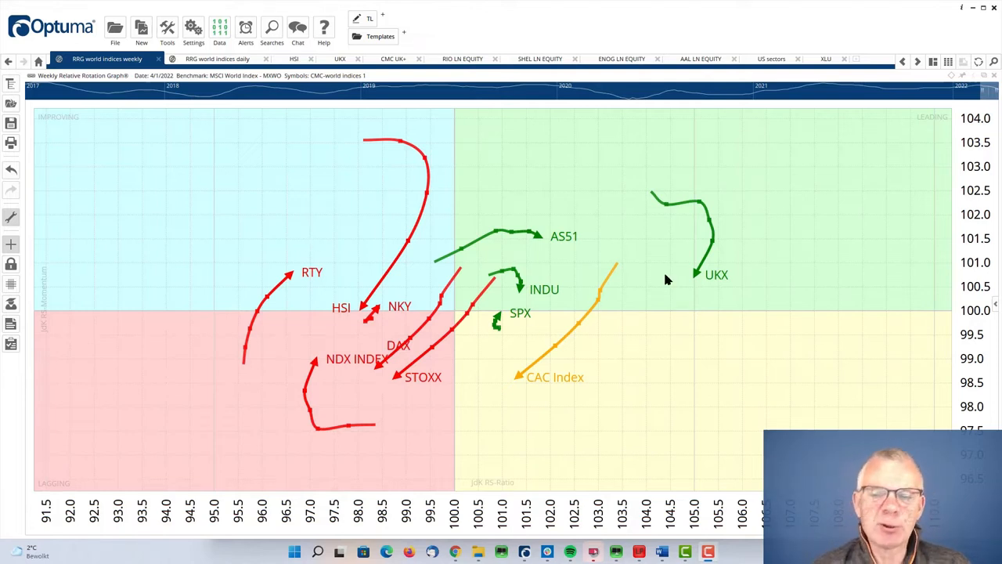
{"action": "mouse_move", "coordinate": [697, 298]}
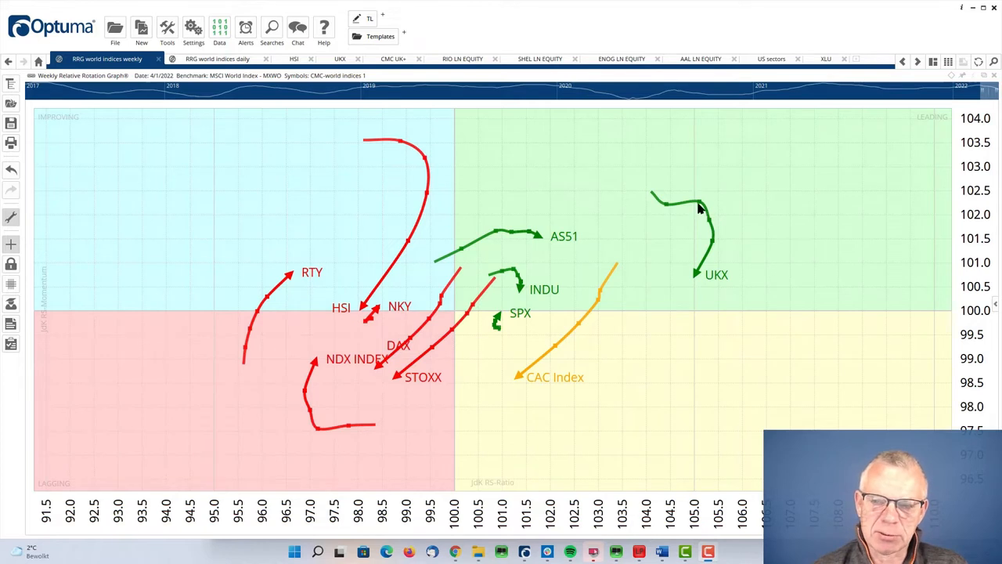
{"action": "mouse_move", "coordinate": [701, 269]}
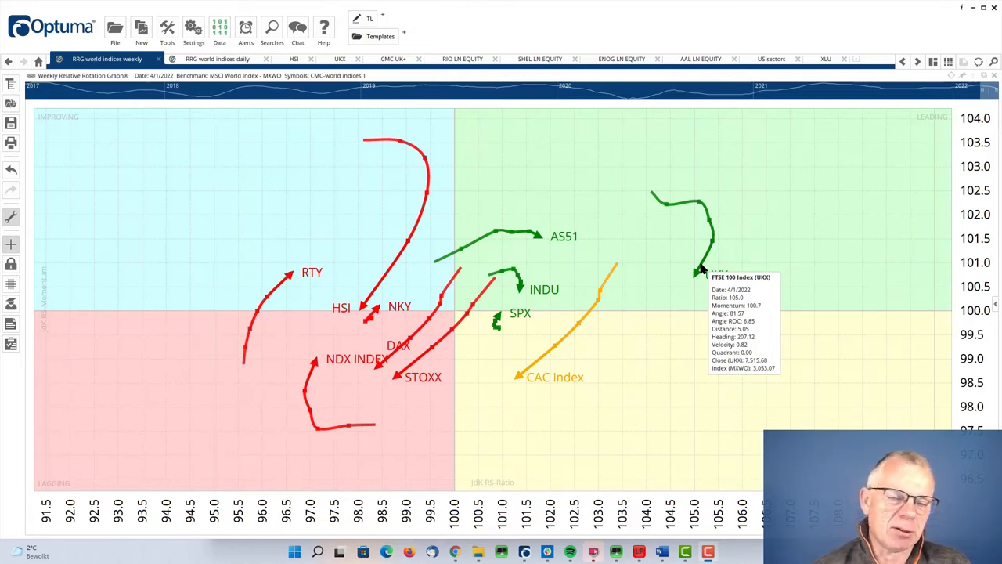
{"action": "mouse_move", "coordinate": [362, 243]}
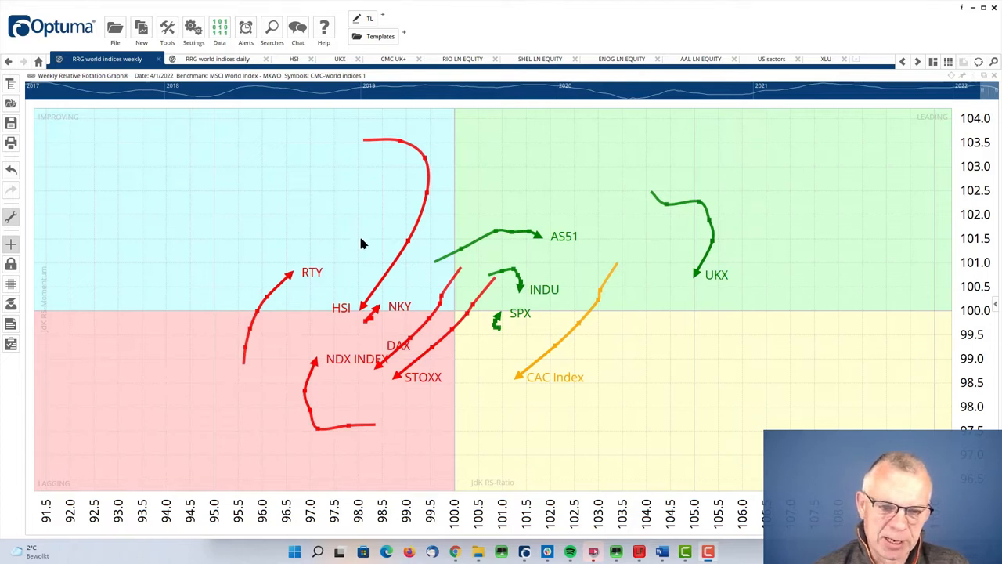
{"action": "mouse_move", "coordinate": [383, 170]}
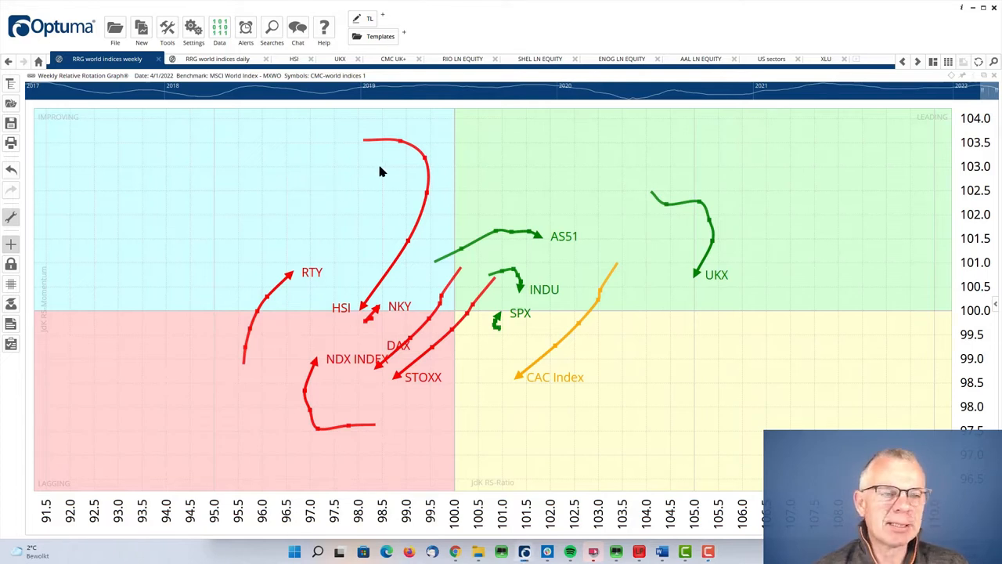
{"action": "mouse_move", "coordinate": [378, 179]}
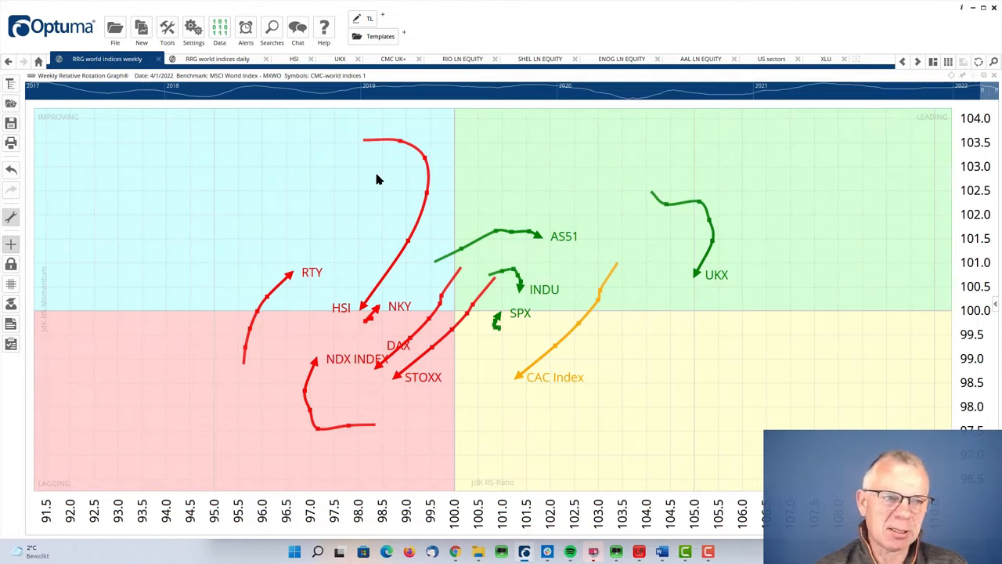
{"action": "mouse_move", "coordinate": [351, 150]}
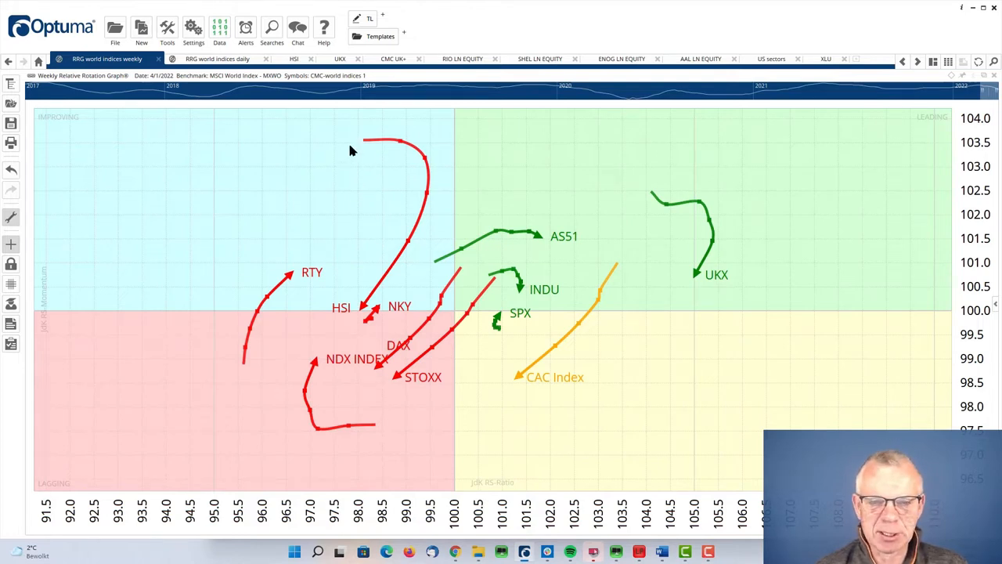
{"action": "mouse_move", "coordinate": [341, 233]}
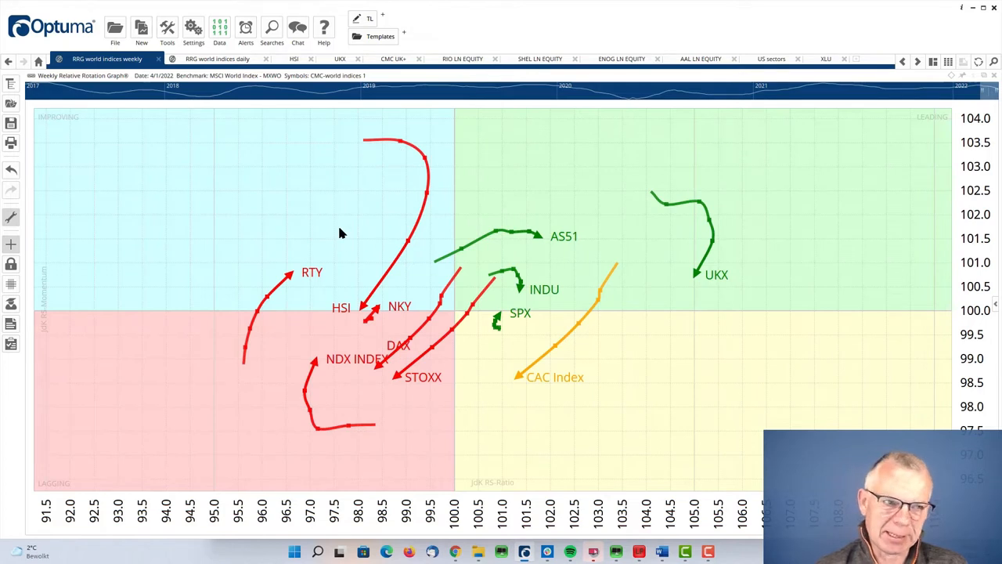
{"action": "mouse_move", "coordinate": [375, 229]}
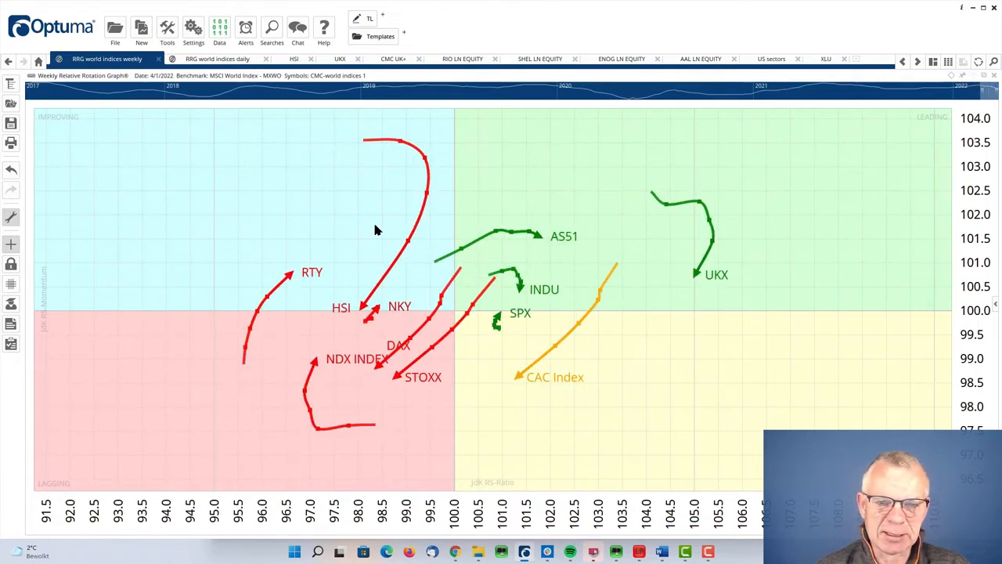
{"action": "mouse_move", "coordinate": [352, 200]}
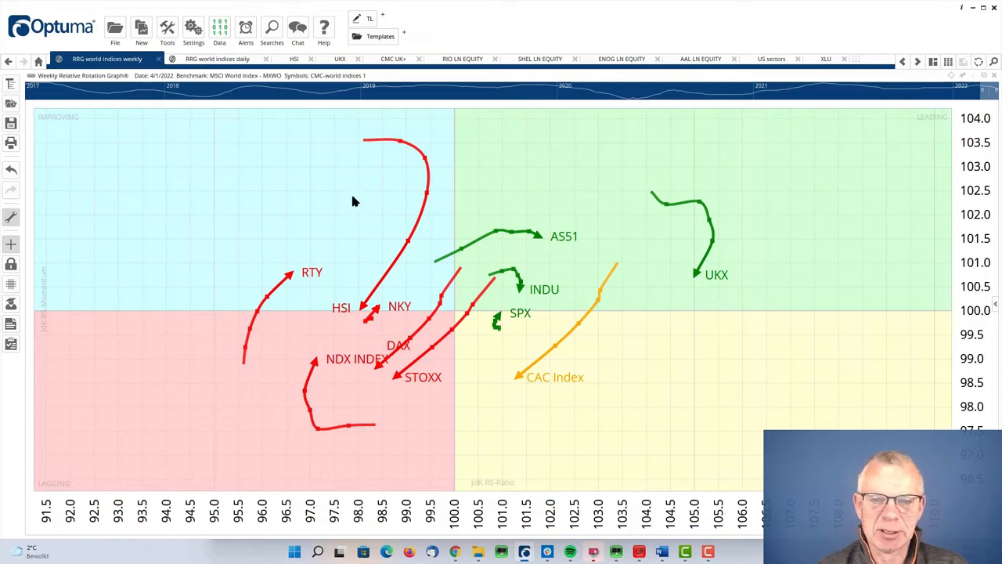
{"action": "mouse_move", "coordinate": [415, 180]}
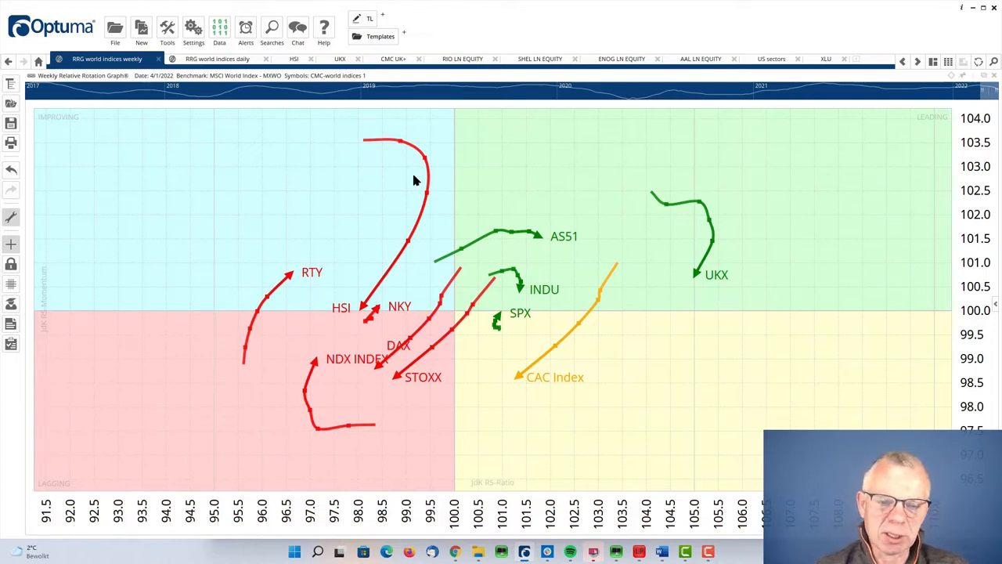
{"action": "mouse_move", "coordinate": [370, 202]}
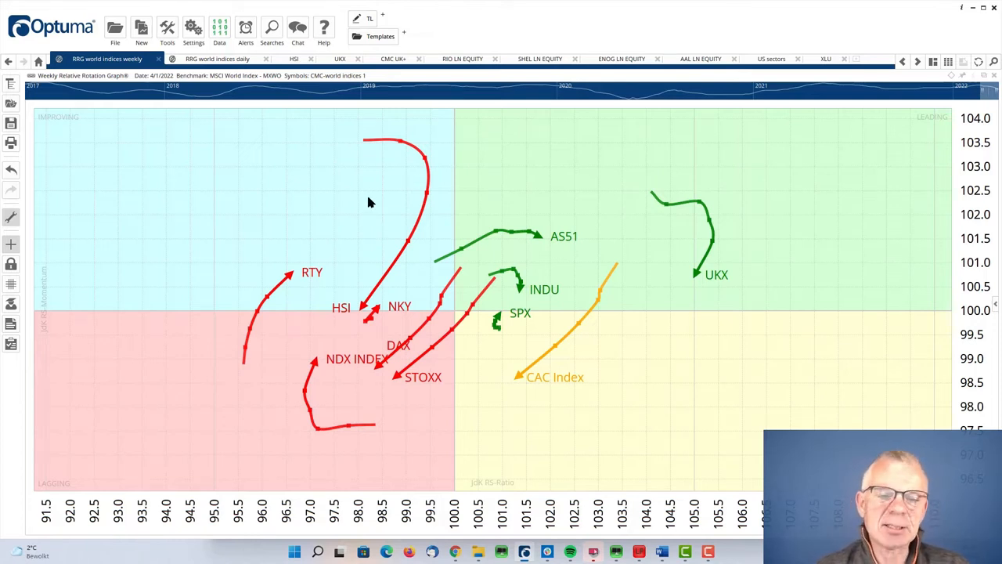
{"action": "mouse_move", "coordinate": [370, 304]}
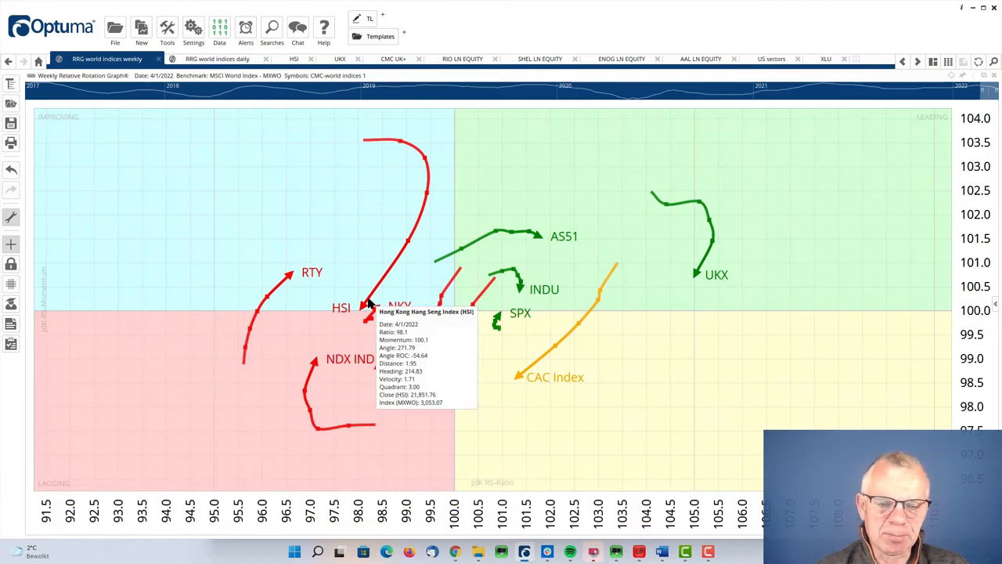
{"action": "mouse_move", "coordinate": [705, 284]}
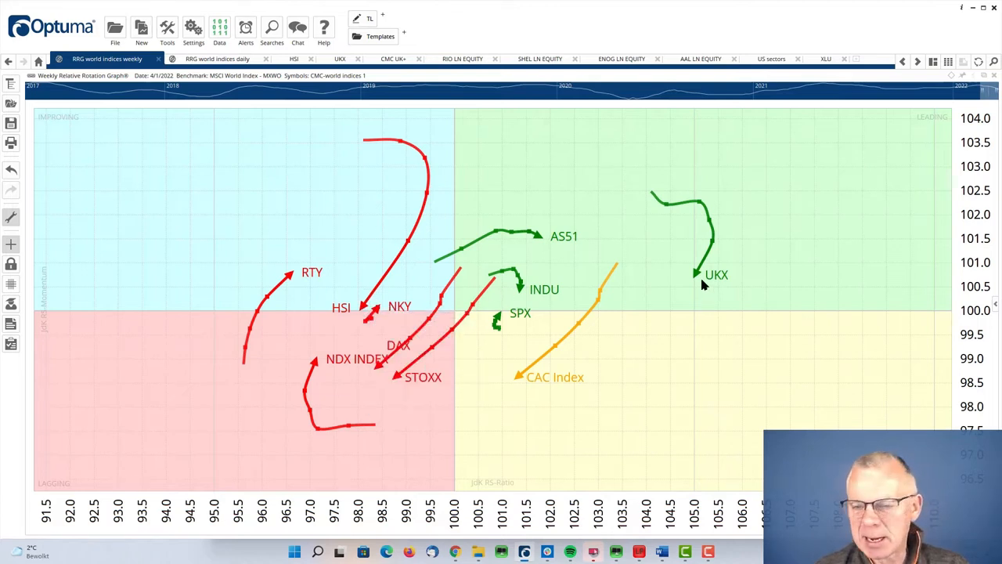
{"action": "mouse_move", "coordinate": [708, 288]}
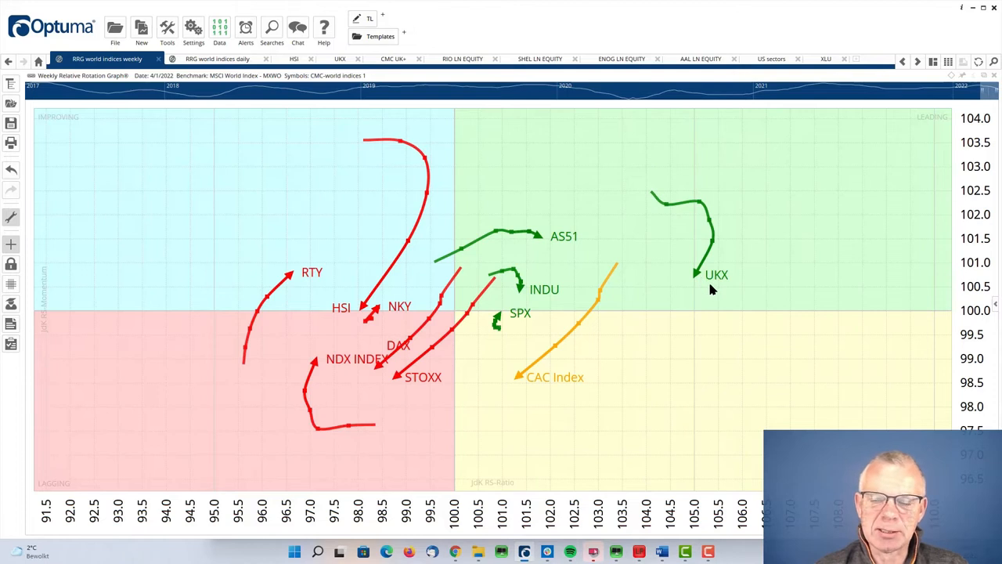
{"action": "mouse_move", "coordinate": [708, 284]}
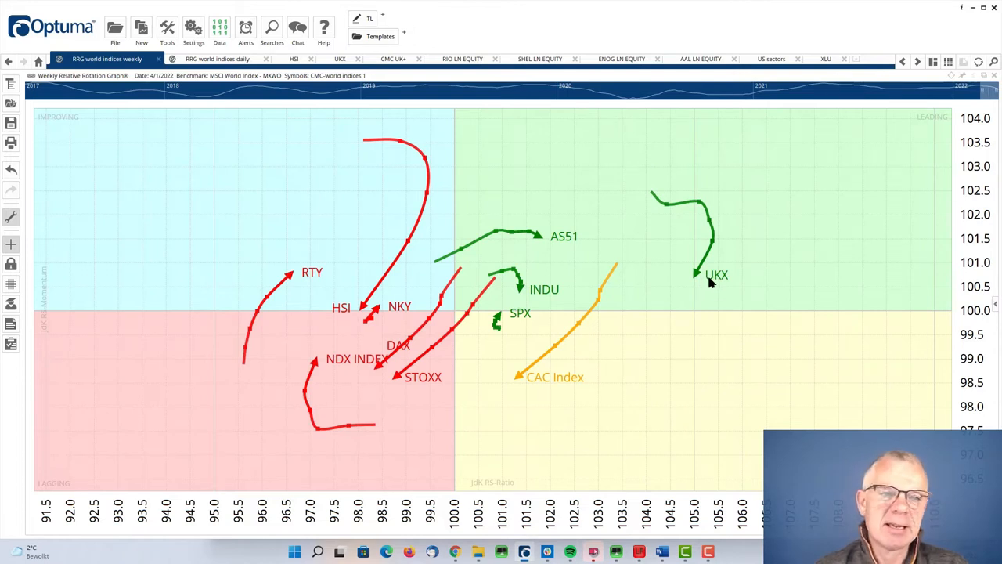
{"action": "mouse_move", "coordinate": [217, 103]}
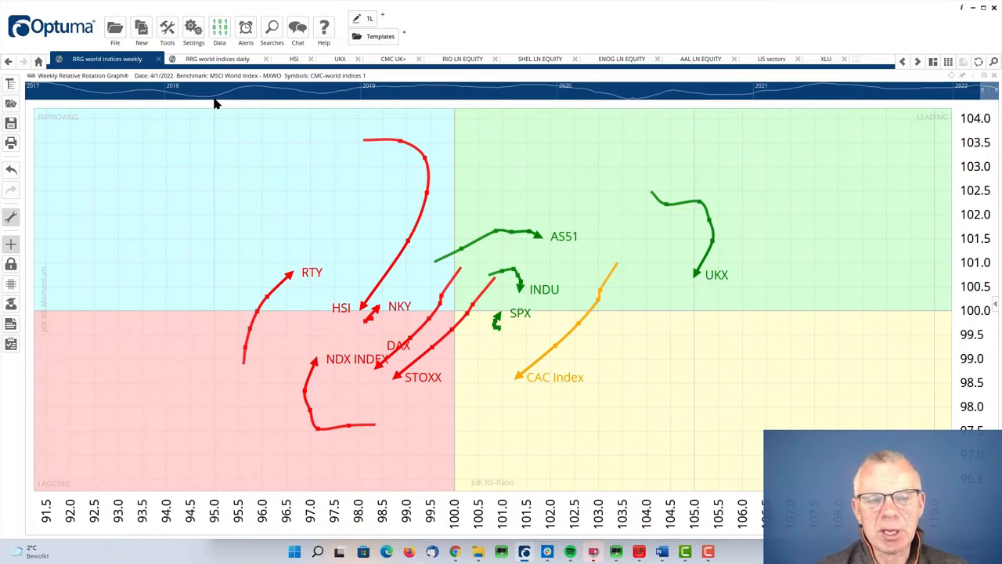
{"action": "mouse_move", "coordinate": [217, 59]}
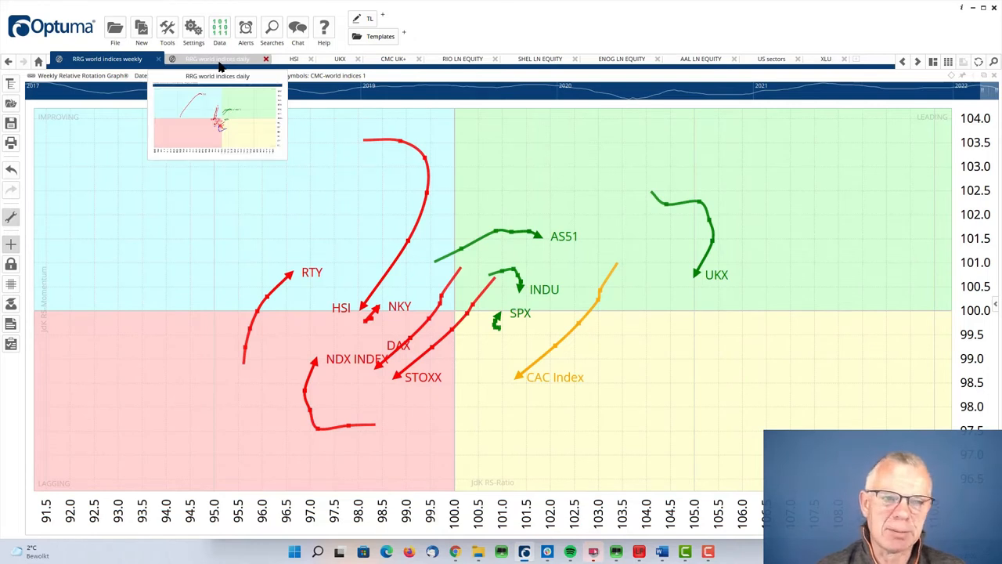
- Switch from the daily to the weekly world indices Relative Rotation Graph
{"action": "left_click", "coordinate": [216, 60]}
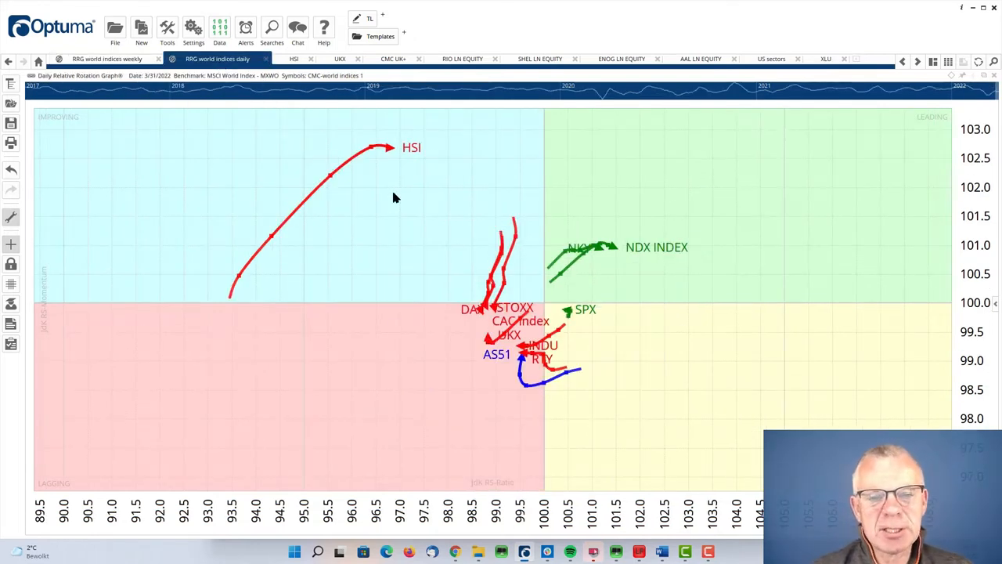
{"action": "mouse_move", "coordinate": [370, 210]}
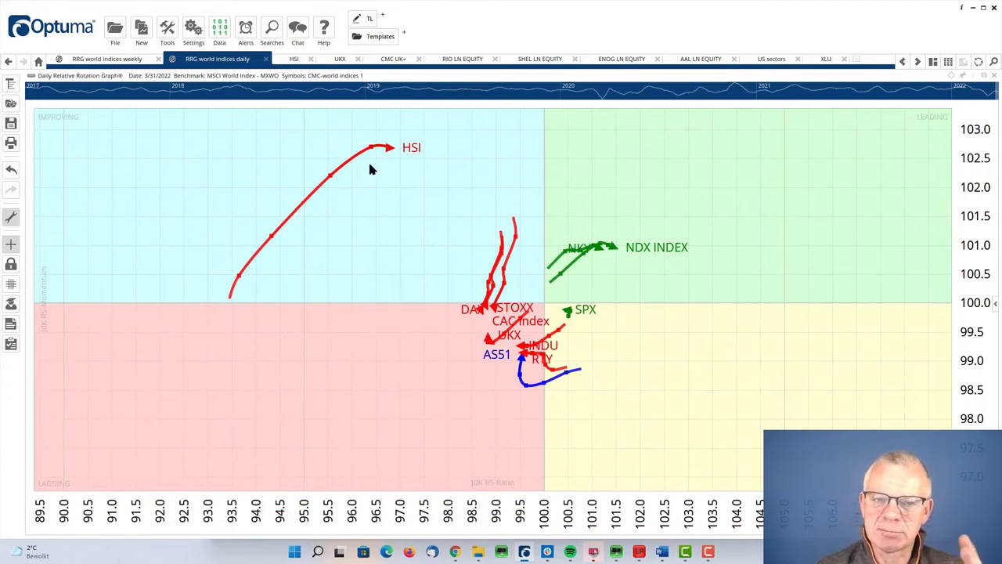
{"action": "mouse_move", "coordinate": [391, 156]}
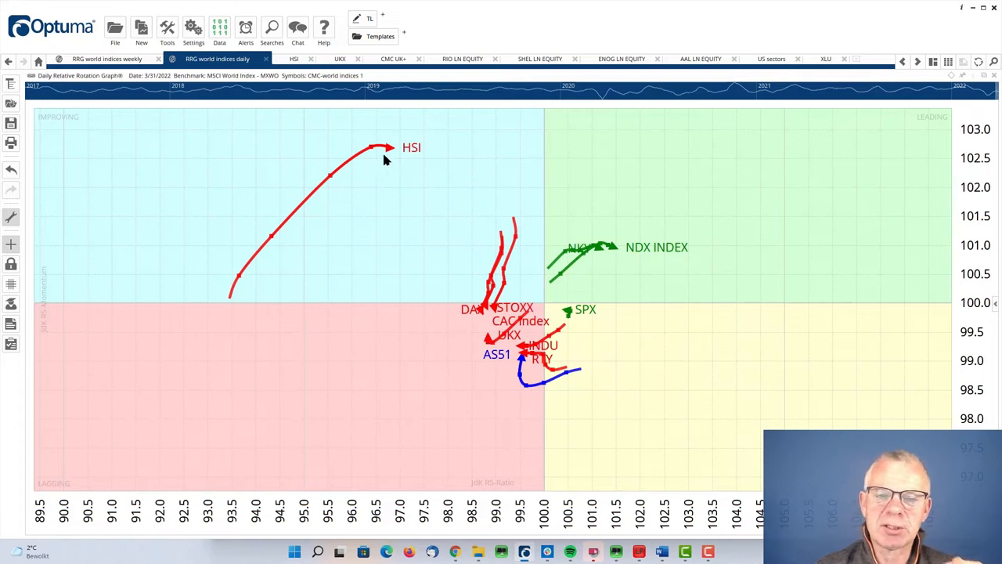
{"action": "mouse_move", "coordinate": [398, 160]}
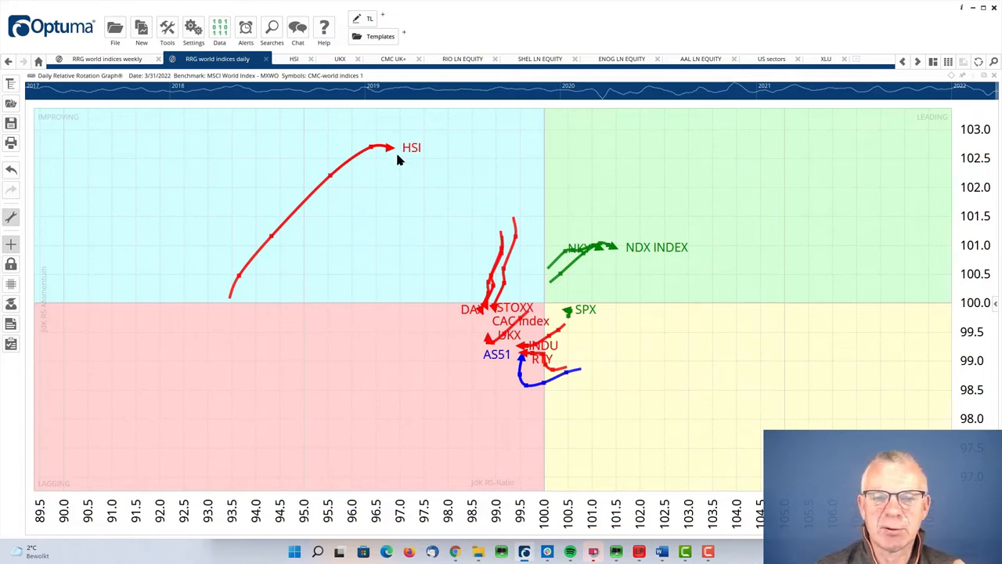
{"action": "mouse_move", "coordinate": [384, 169]}
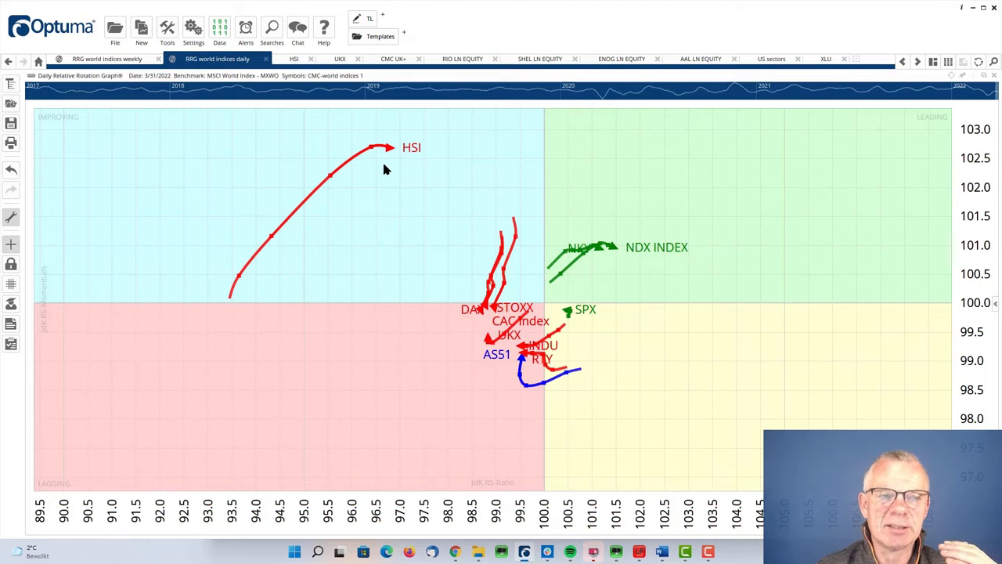
{"action": "mouse_move", "coordinate": [446, 193]}
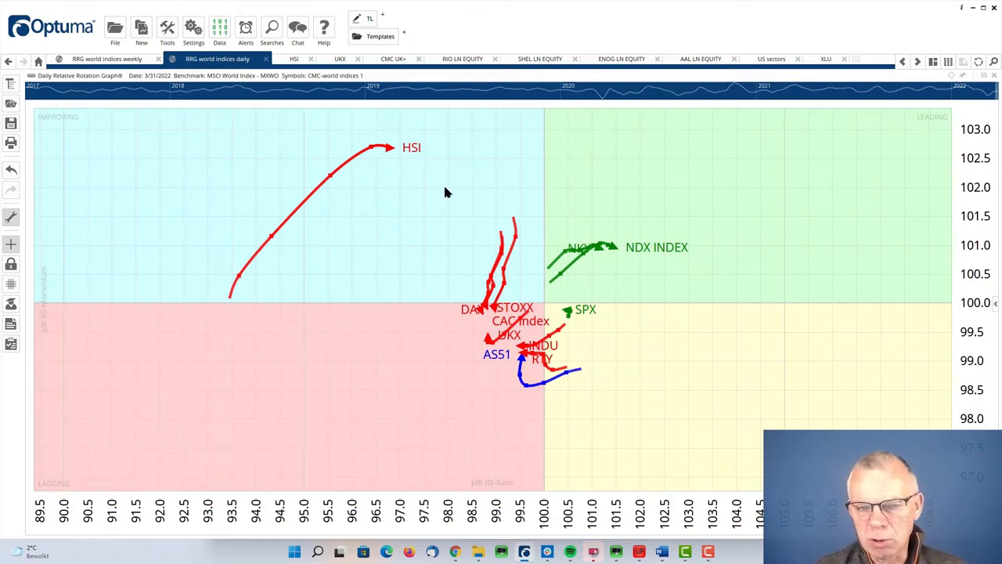
{"action": "mouse_move", "coordinate": [429, 298]}
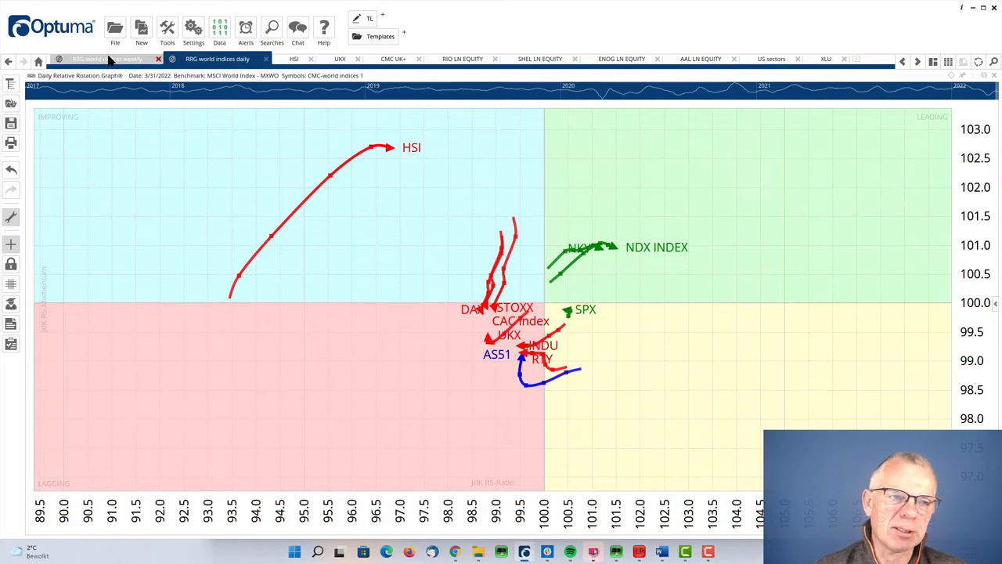
{"action": "left_click", "coordinate": [107, 58]}
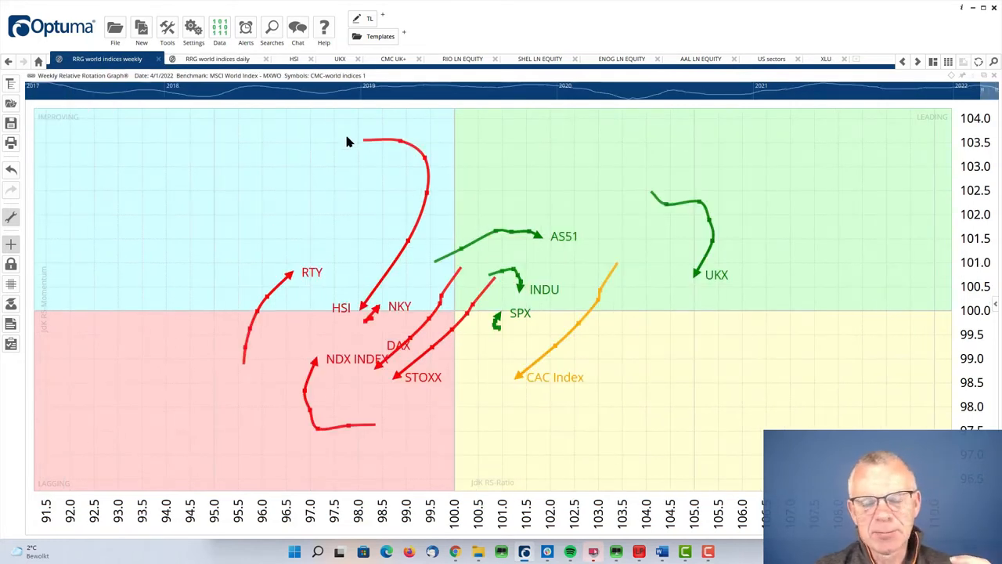
{"action": "mouse_move", "coordinate": [426, 225]}
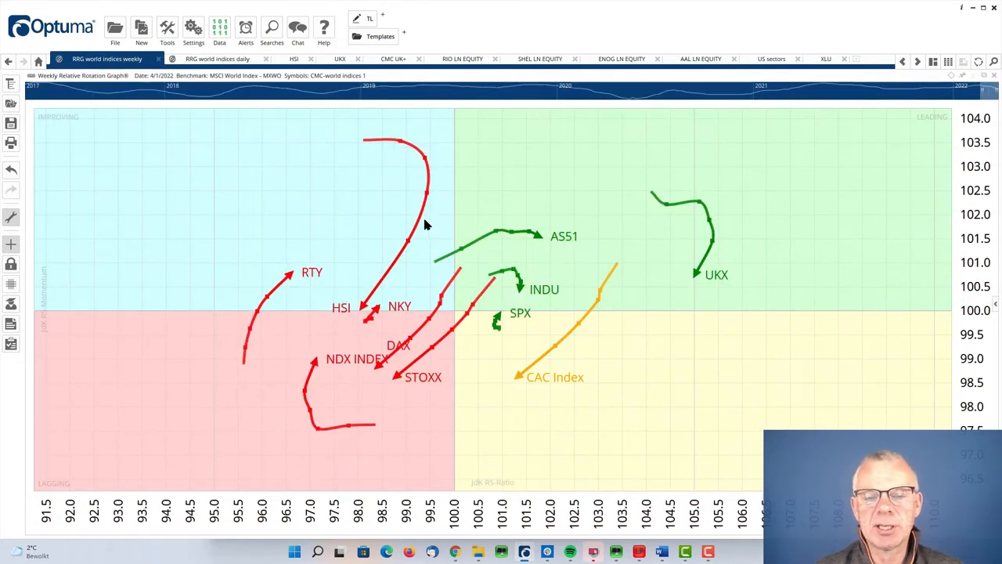
{"action": "mouse_move", "coordinate": [267, 263]}
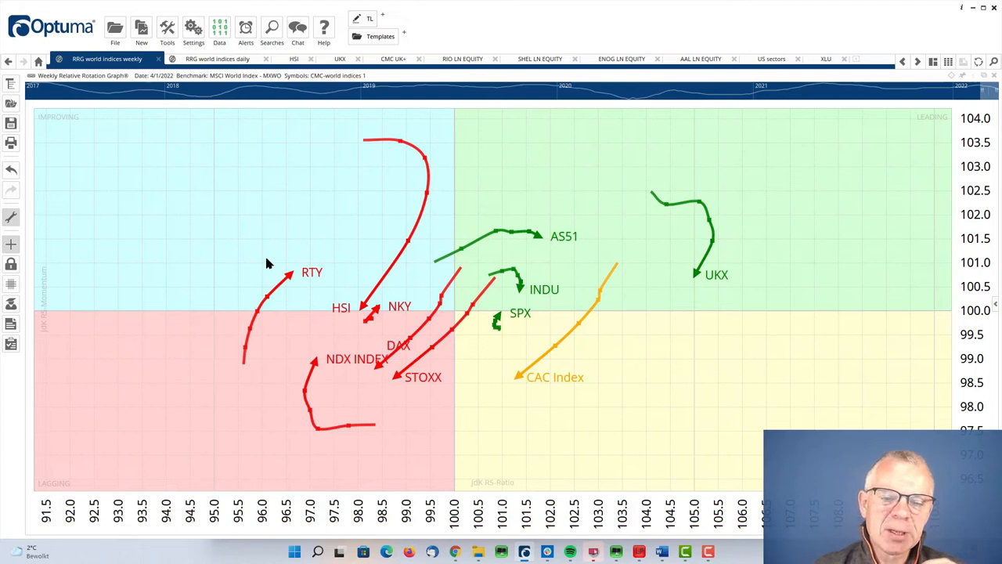
{"action": "mouse_move", "coordinate": [369, 388]}
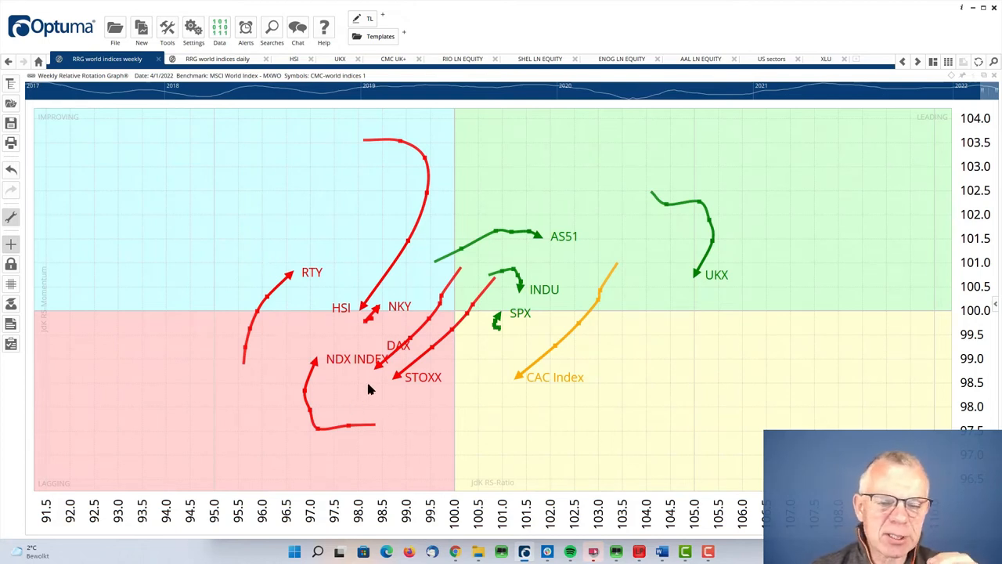
{"action": "left_click", "coordinate": [217, 58]}
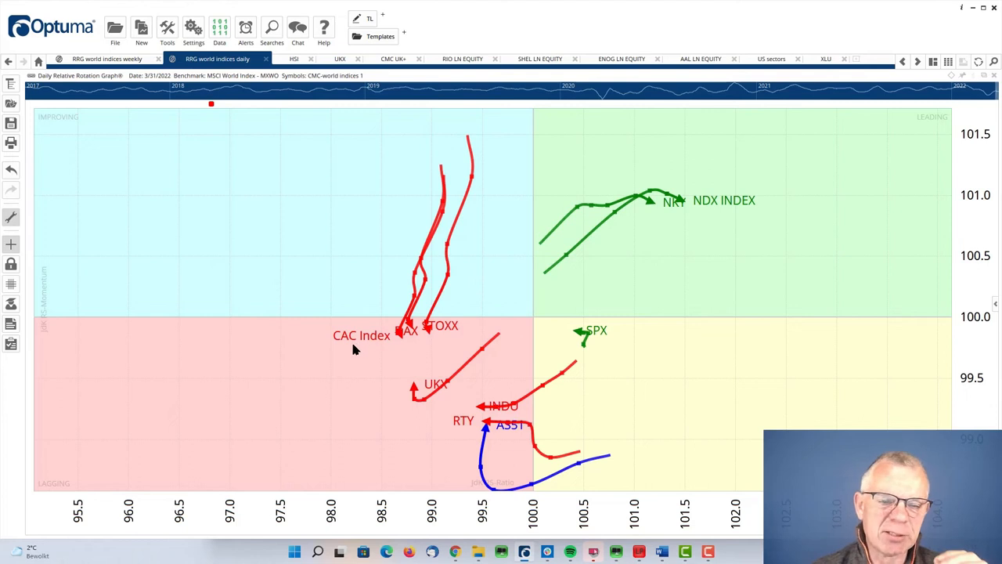
{"action": "mouse_move", "coordinate": [453, 340]}
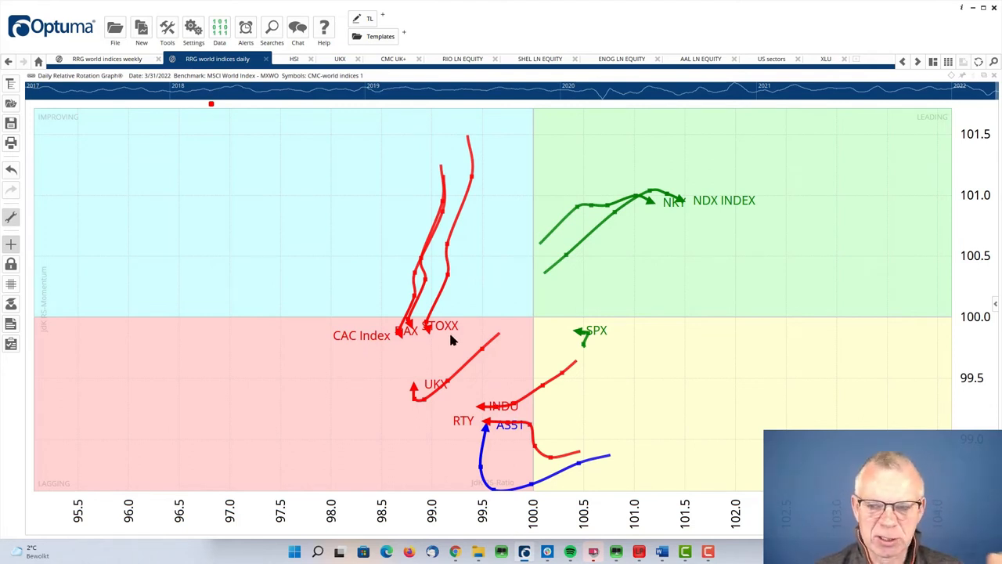
{"action": "mouse_move", "coordinate": [473, 274]}
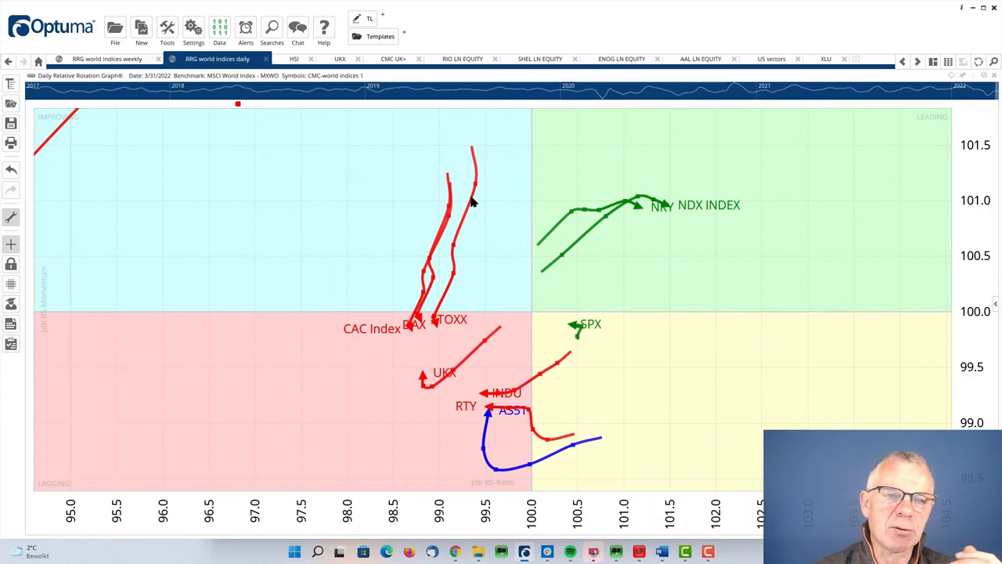
{"action": "left_click", "coordinate": [106, 59]}
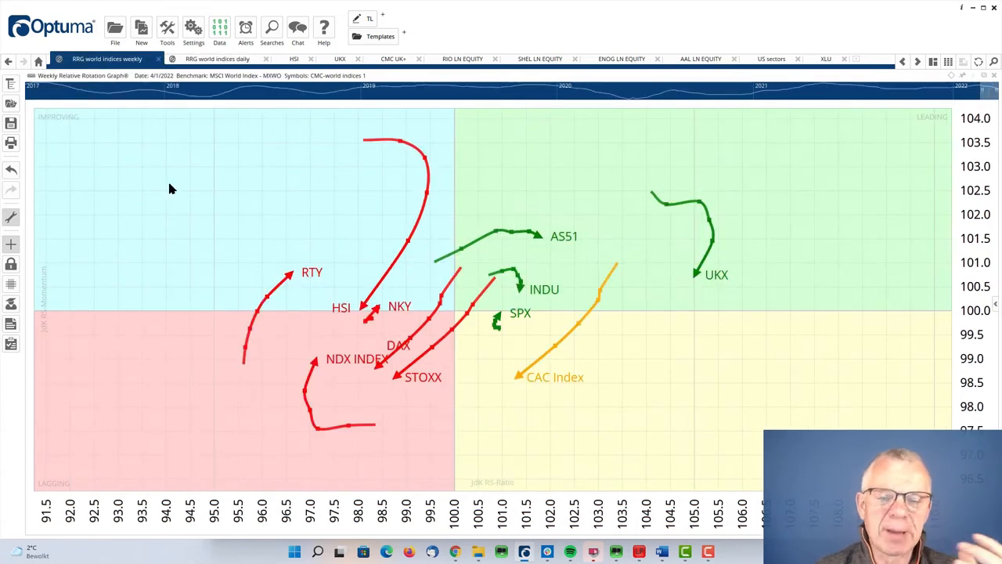
{"action": "mouse_move", "coordinate": [398, 361]}
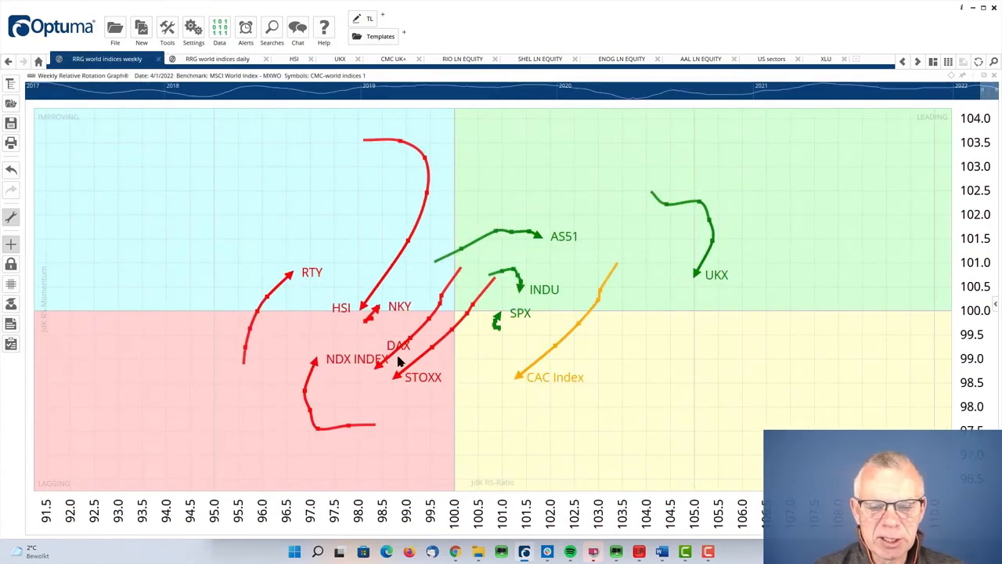
{"action": "mouse_move", "coordinate": [407, 382]}
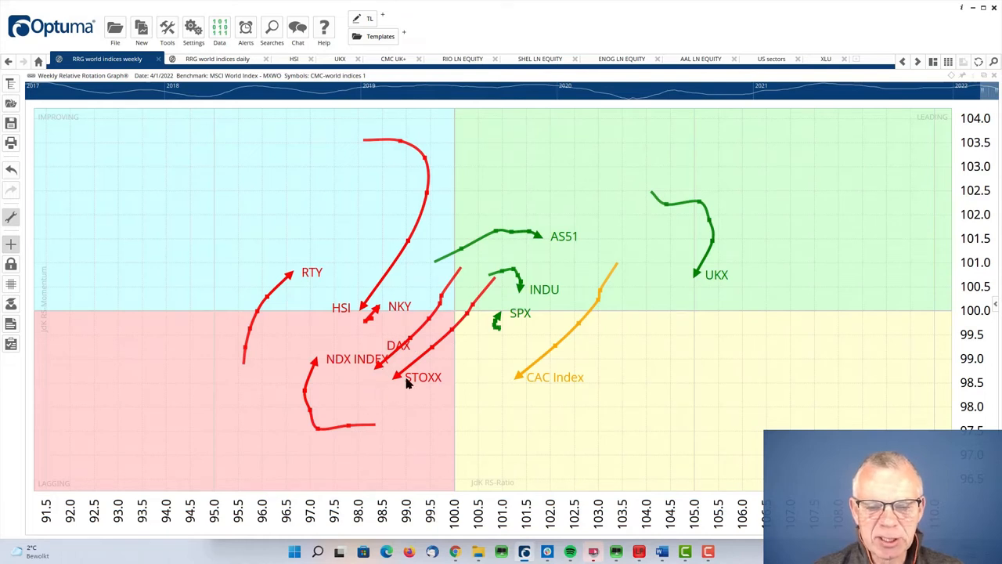
{"action": "mouse_move", "coordinate": [504, 425]}
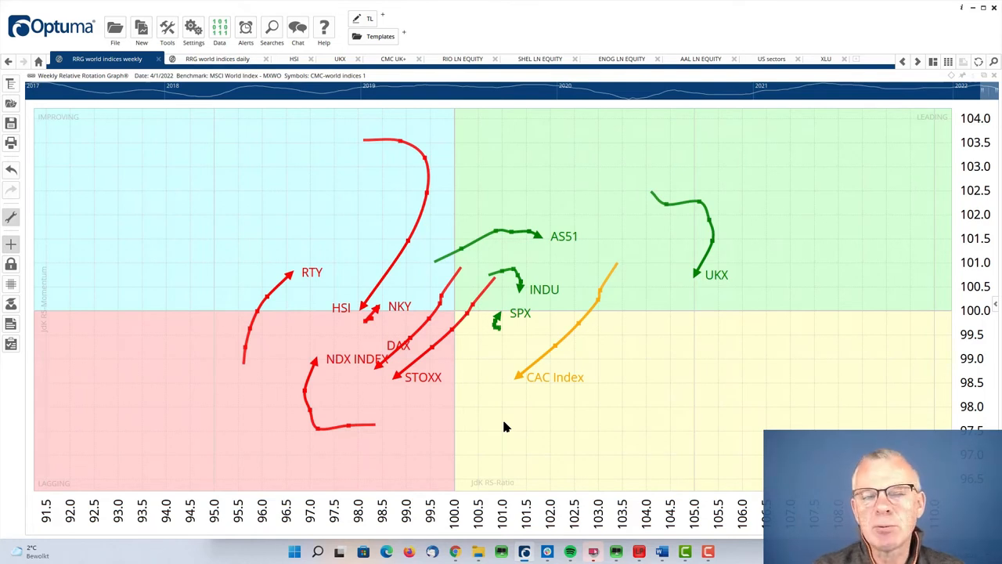
{"action": "mouse_move", "coordinate": [252, 104]}
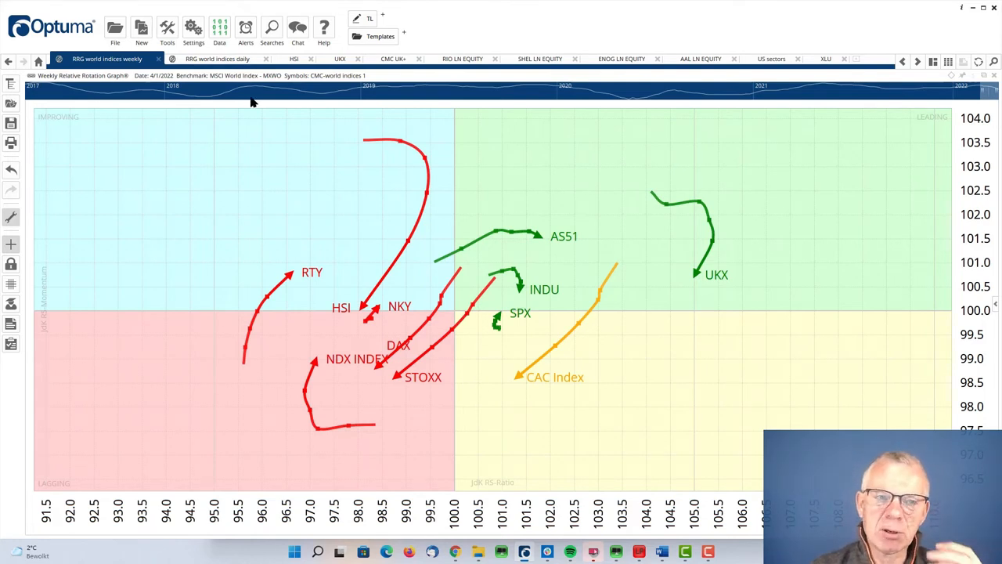
- Return to the daily world indices Relative Rotation Graph
{"action": "left_click", "coordinate": [217, 60]}
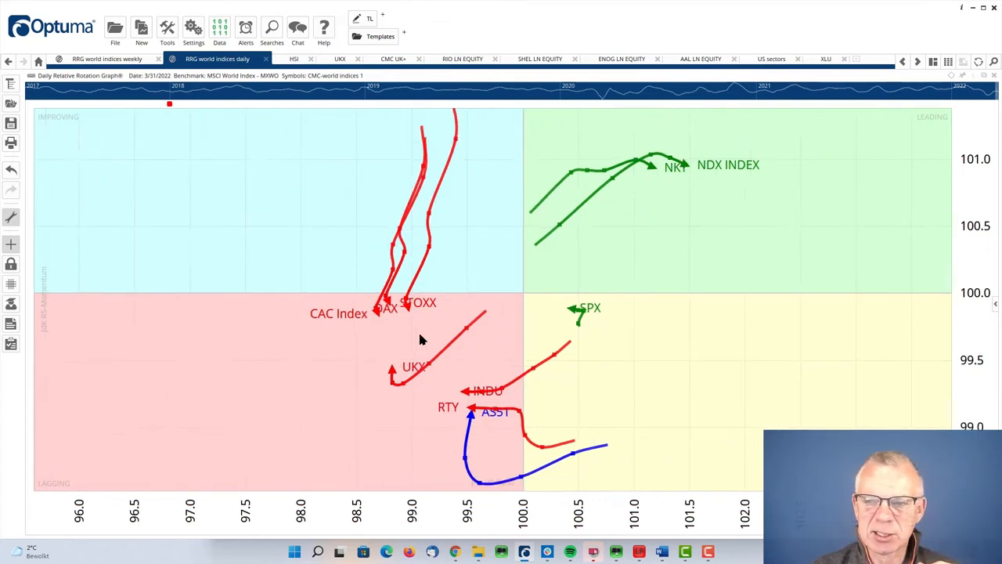
{"action": "left_click", "coordinate": [107, 60]}
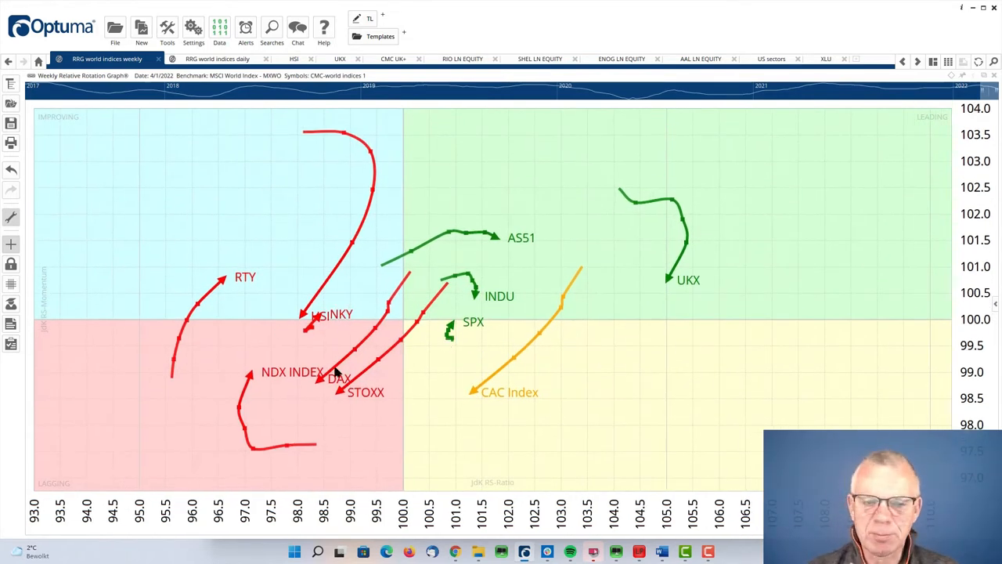
{"action": "mouse_move", "coordinate": [670, 334]}
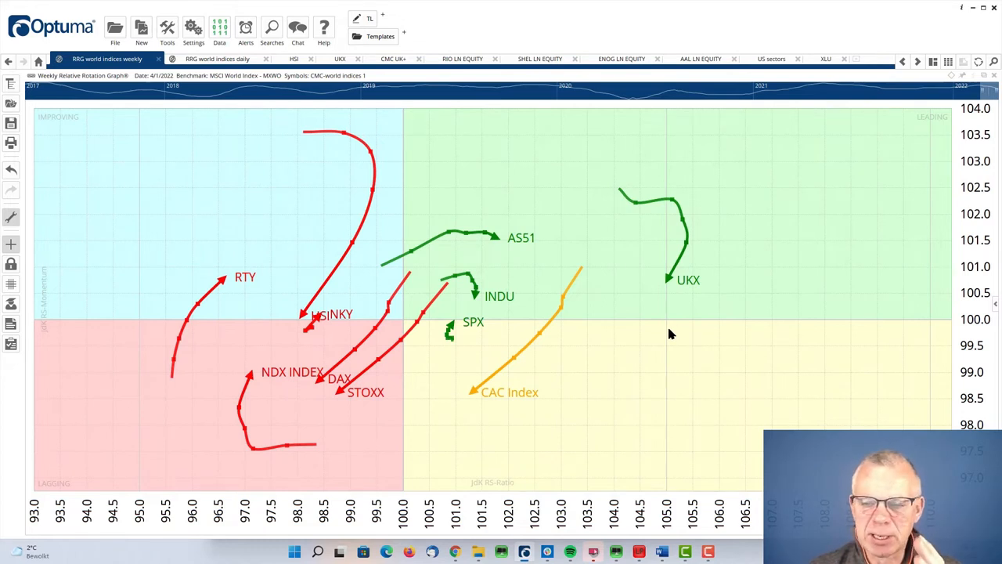
{"action": "left_click", "coordinate": [218, 59]}
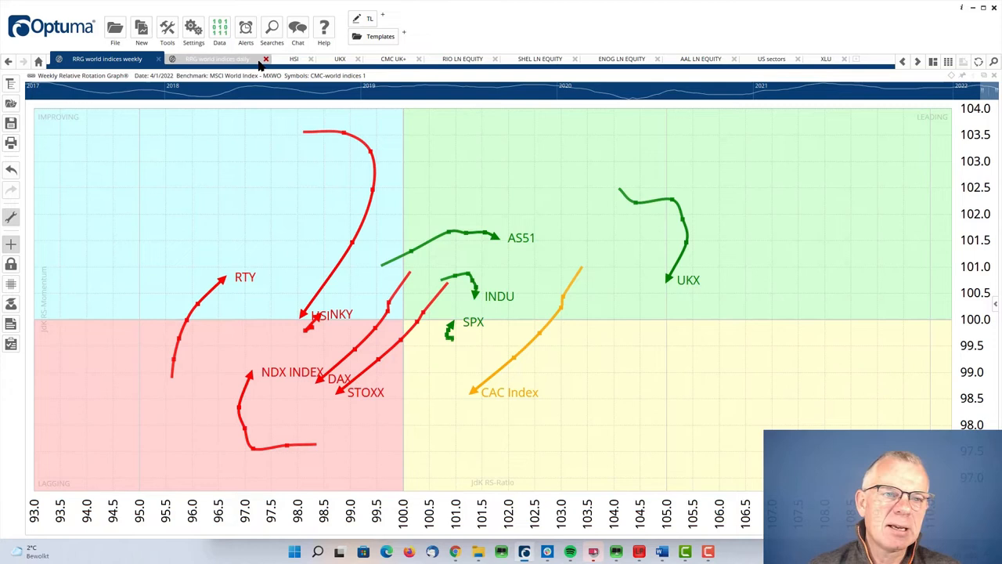
{"action": "left_click", "coordinate": [216, 59]}
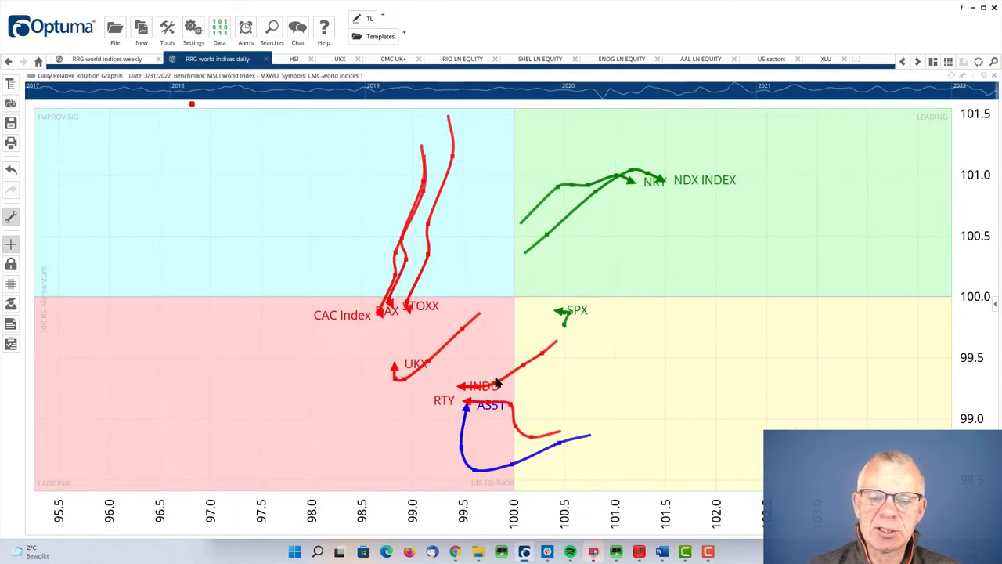
{"action": "mouse_move", "coordinate": [482, 335]}
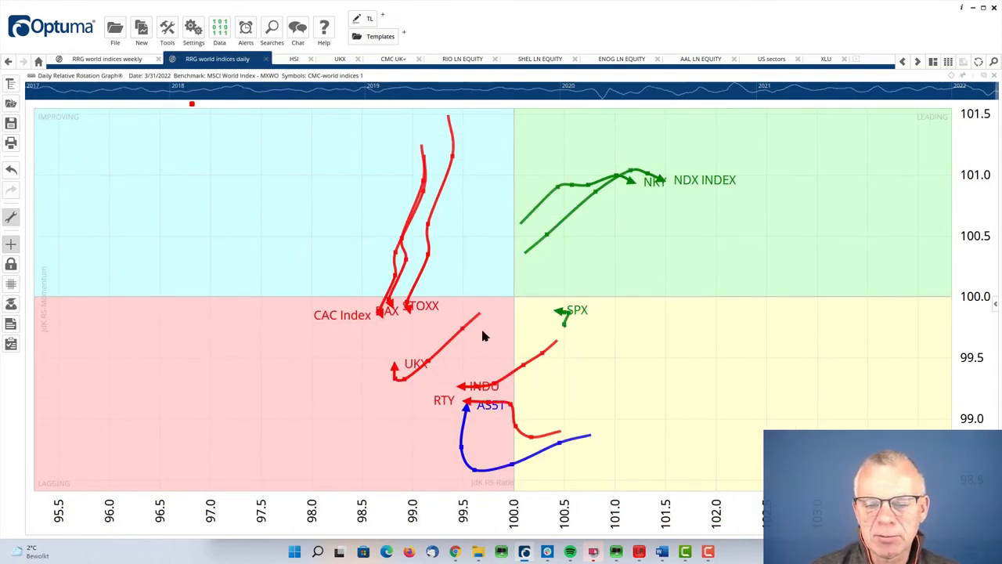
{"action": "mouse_move", "coordinate": [107, 58]}
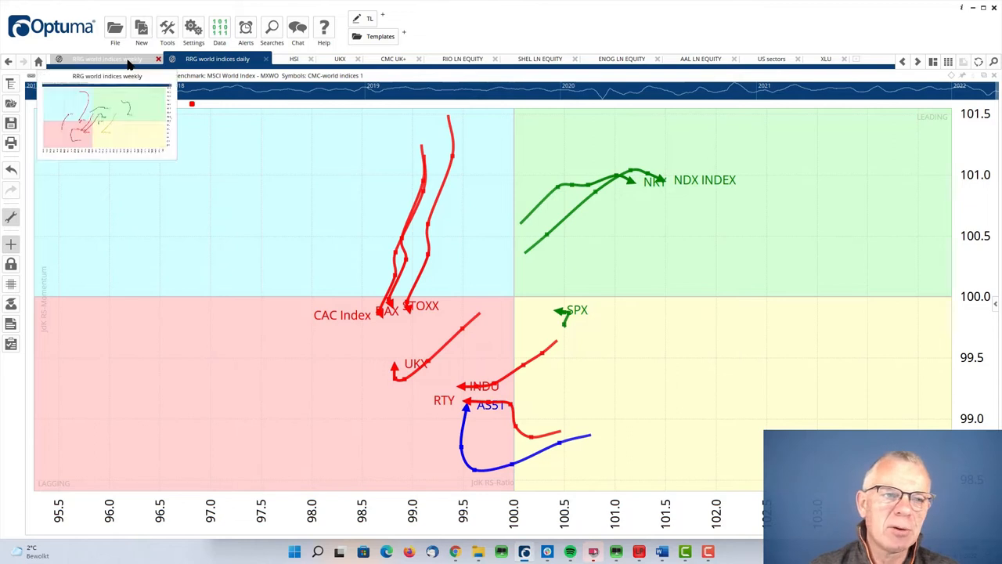
{"action": "left_click", "coordinate": [107, 58]}
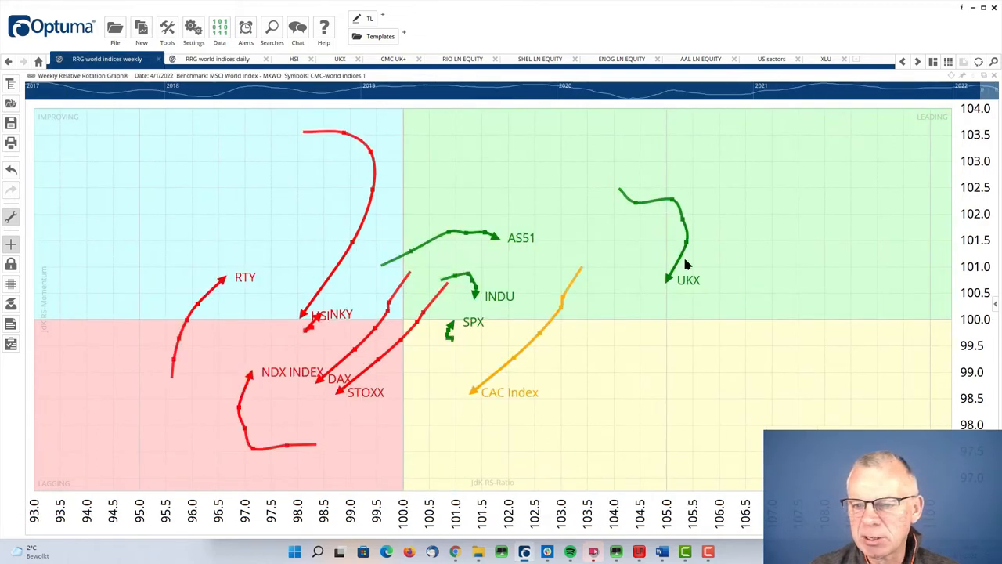
{"action": "mouse_move", "coordinate": [667, 279]}
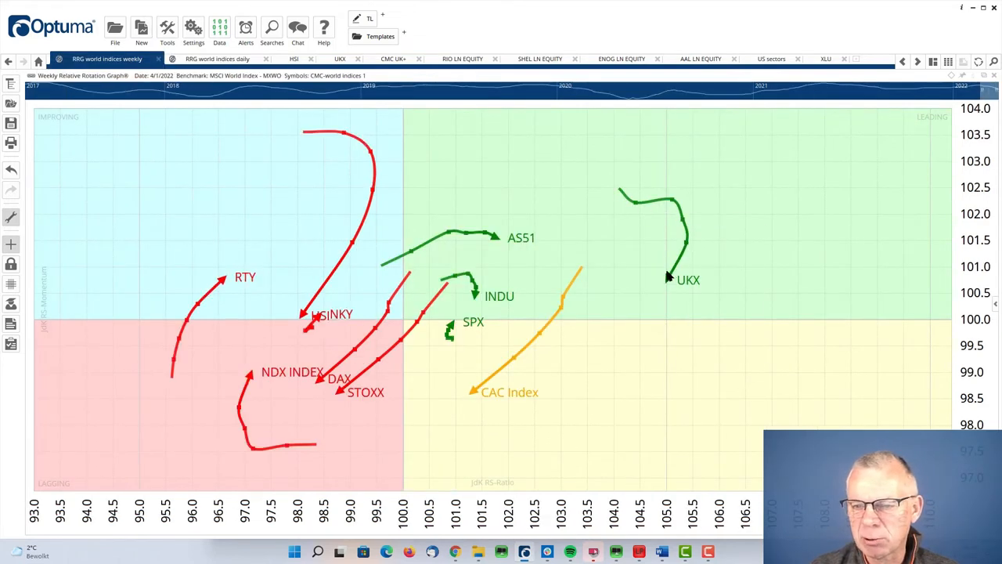
{"action": "mouse_move", "coordinate": [644, 273]}
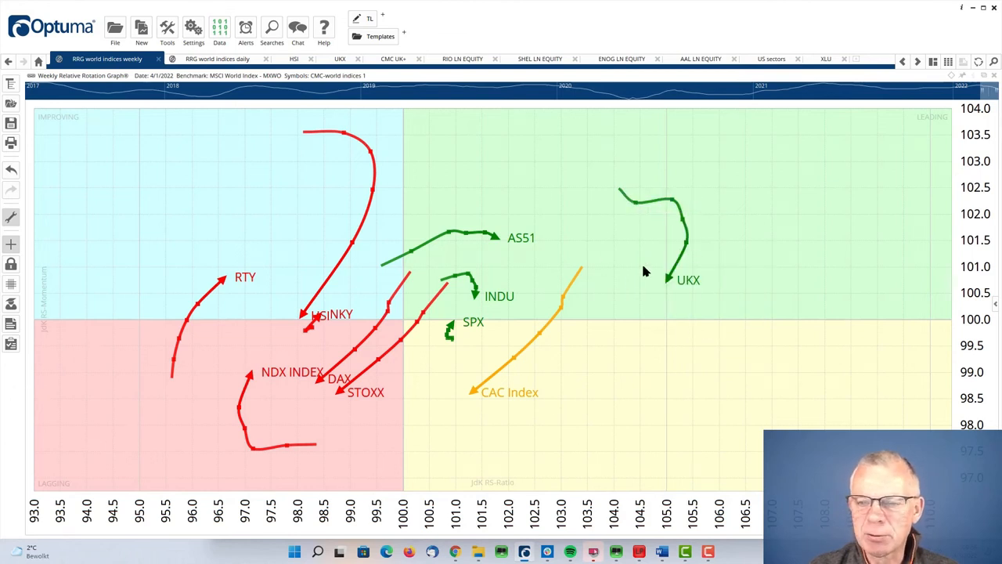
{"action": "left_click", "coordinate": [216, 59]}
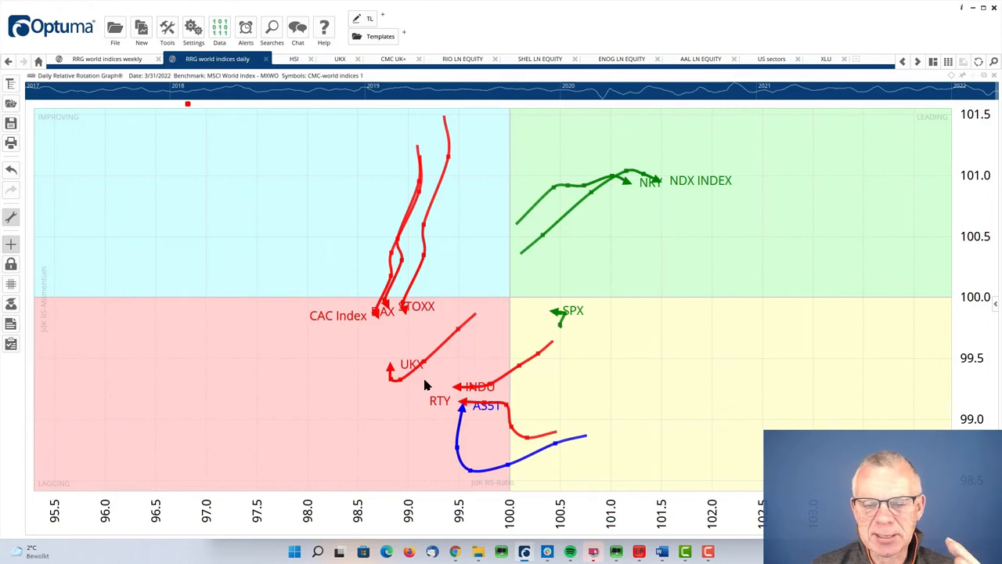
{"action": "mouse_move", "coordinate": [393, 368]}
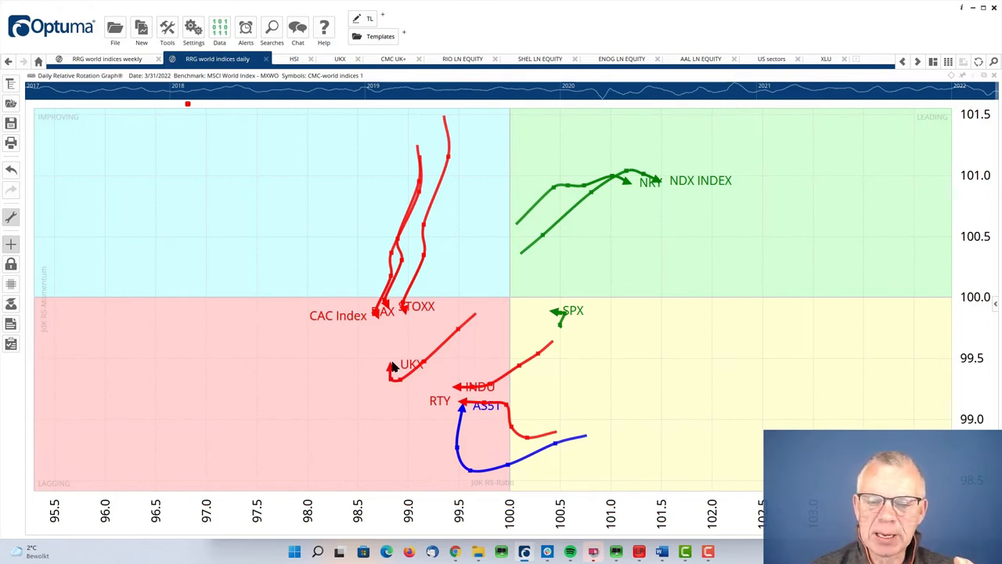
{"action": "mouse_move", "coordinate": [429, 279]}
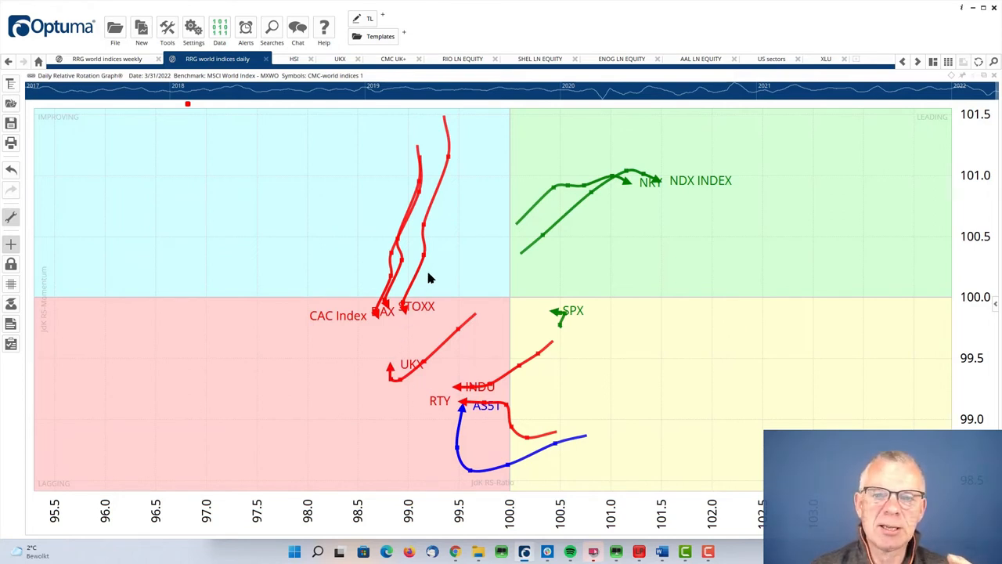
{"action": "mouse_move", "coordinate": [481, 310]}
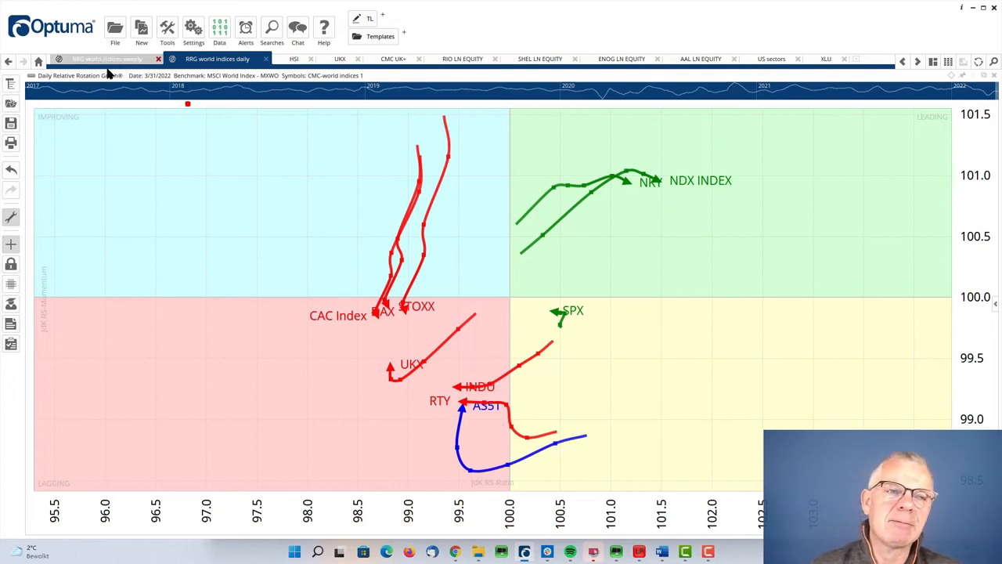
{"action": "left_click", "coordinate": [106, 58]}
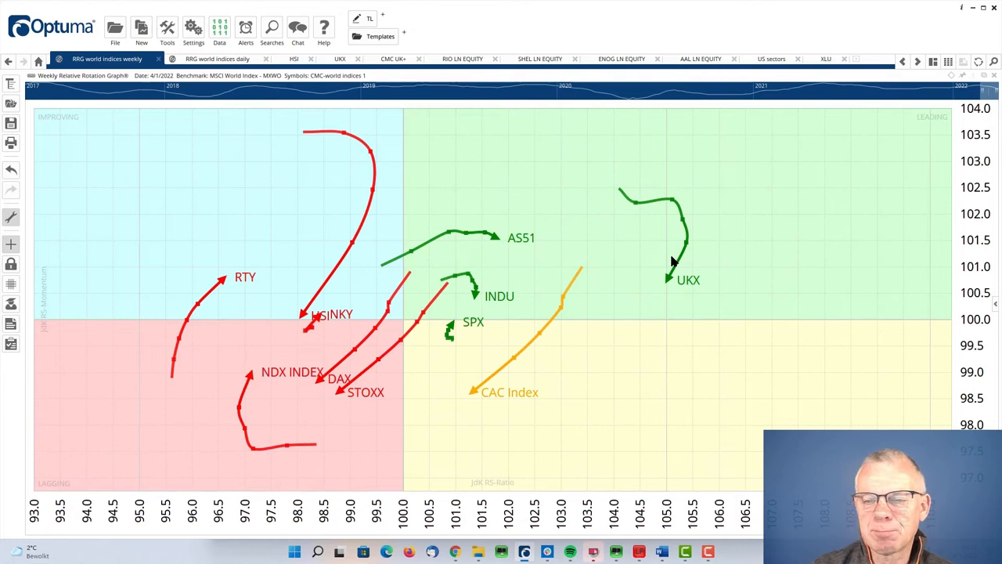
{"action": "mouse_move", "coordinate": [642, 321]}
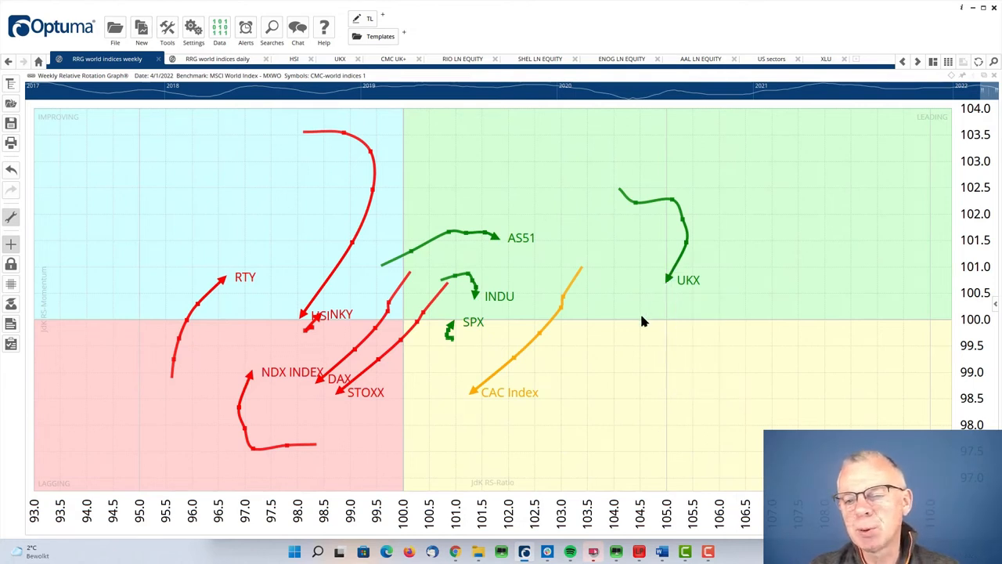
{"action": "mouse_move", "coordinate": [582, 328]}
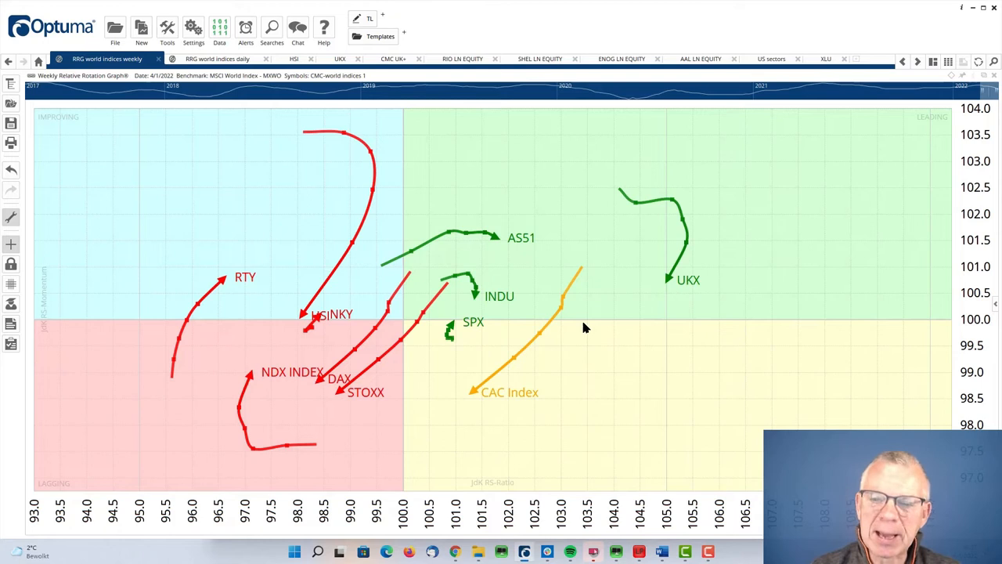
{"action": "mouse_move", "coordinate": [440, 285]}
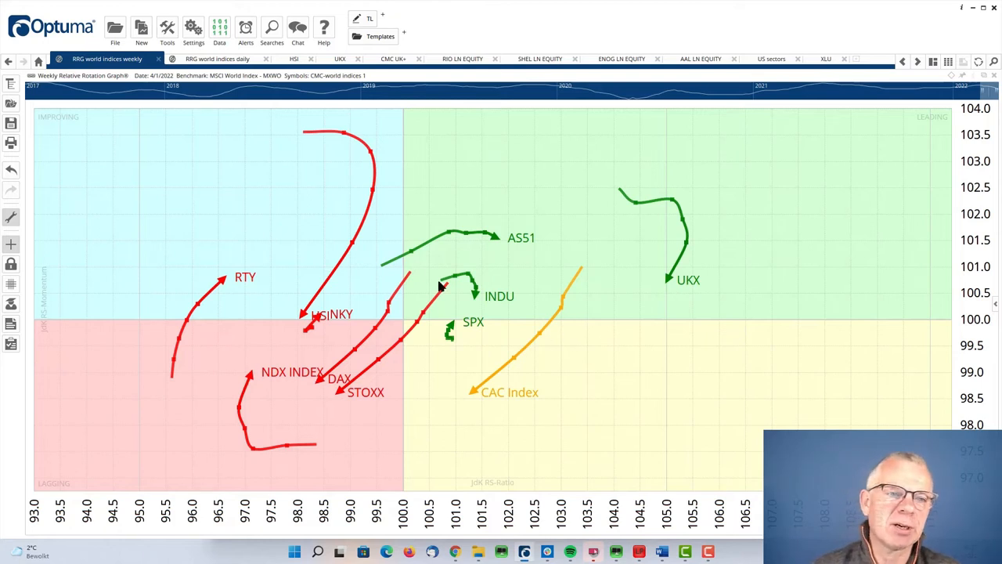
{"action": "mouse_move", "coordinate": [329, 174]}
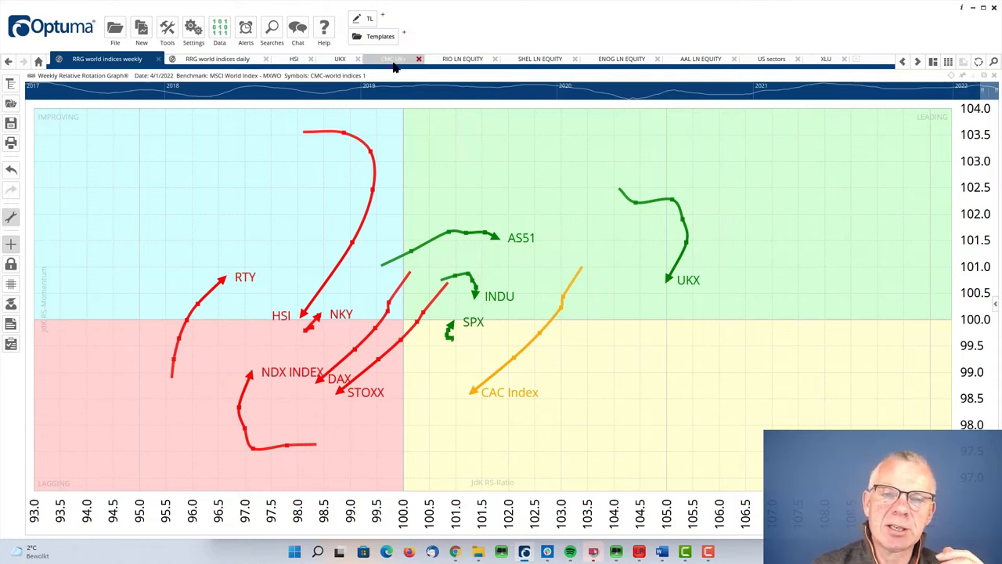
- Show the daily RRG of UK equities versus the FTSE 100 via the CMC UK view
{"action": "left_click", "coordinate": [392, 58]}
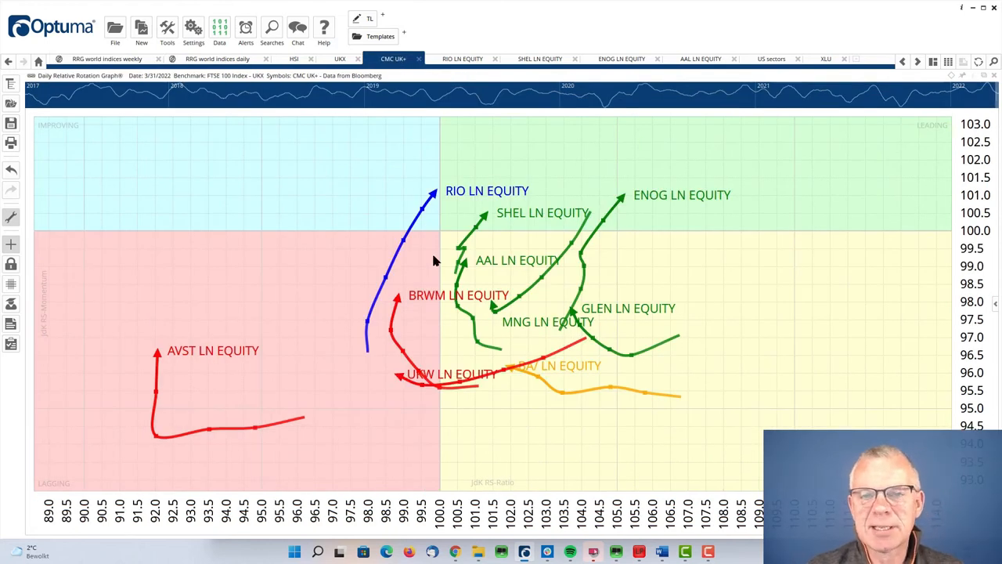
{"action": "mouse_move", "coordinate": [446, 315]}
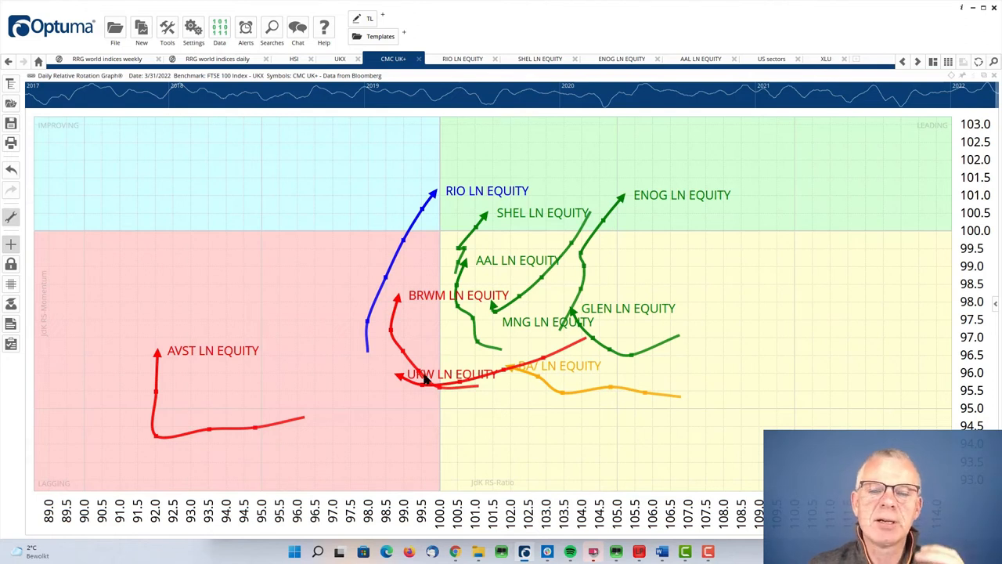
{"action": "mouse_move", "coordinate": [400, 241]}
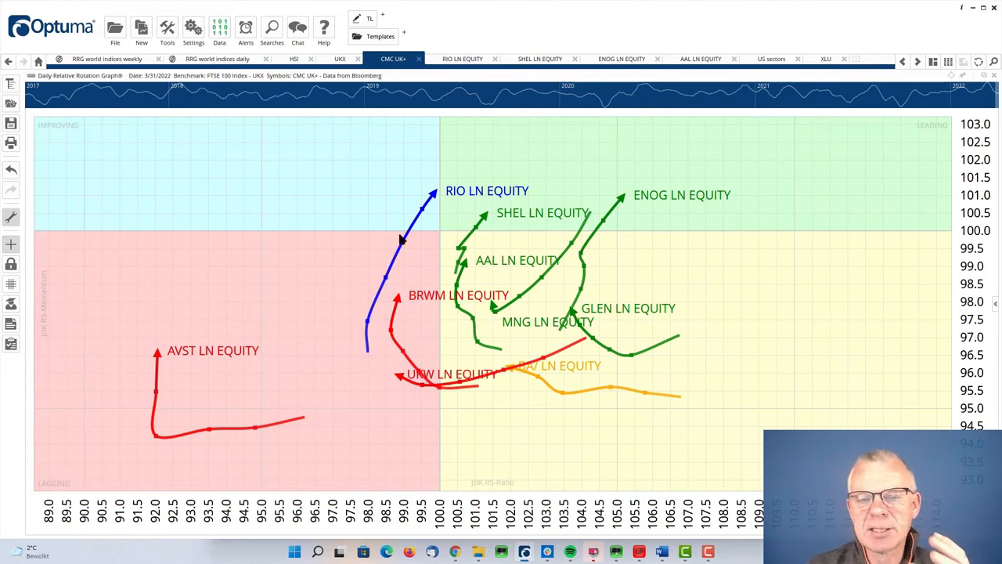
{"action": "mouse_move", "coordinate": [435, 197]}
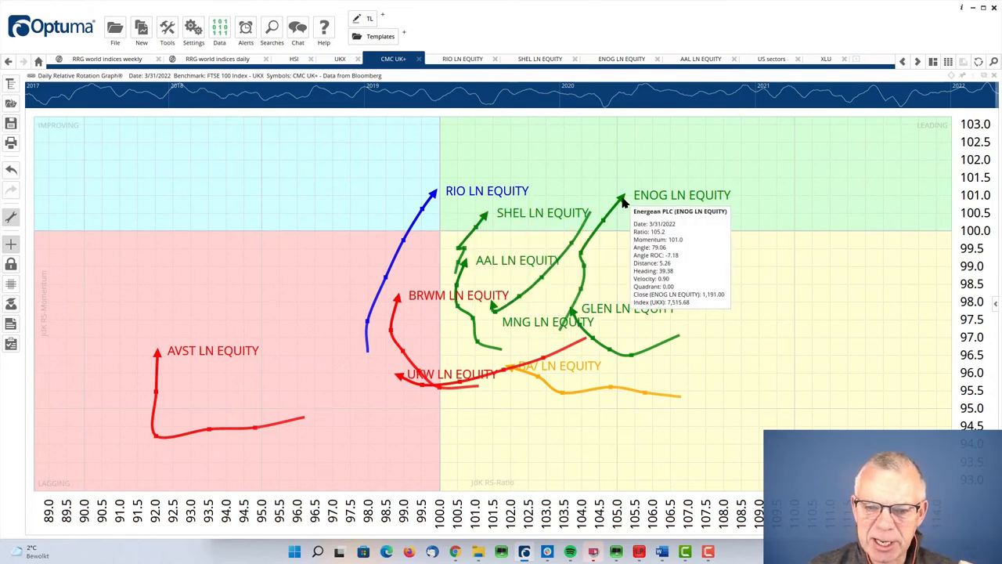
{"action": "mouse_move", "coordinate": [467, 269]}
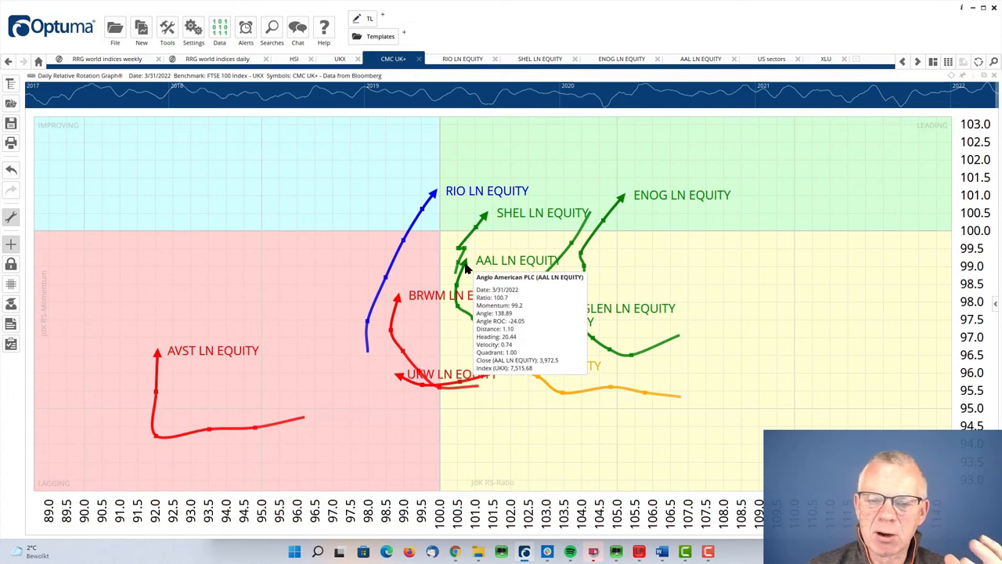
{"action": "mouse_move", "coordinate": [492, 241]}
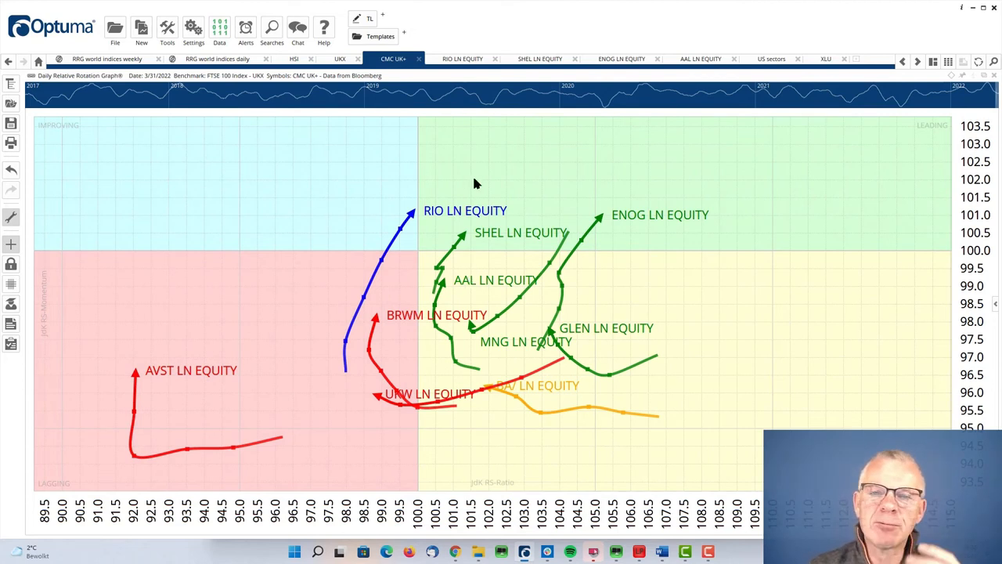
{"action": "mouse_move", "coordinate": [462, 58]}
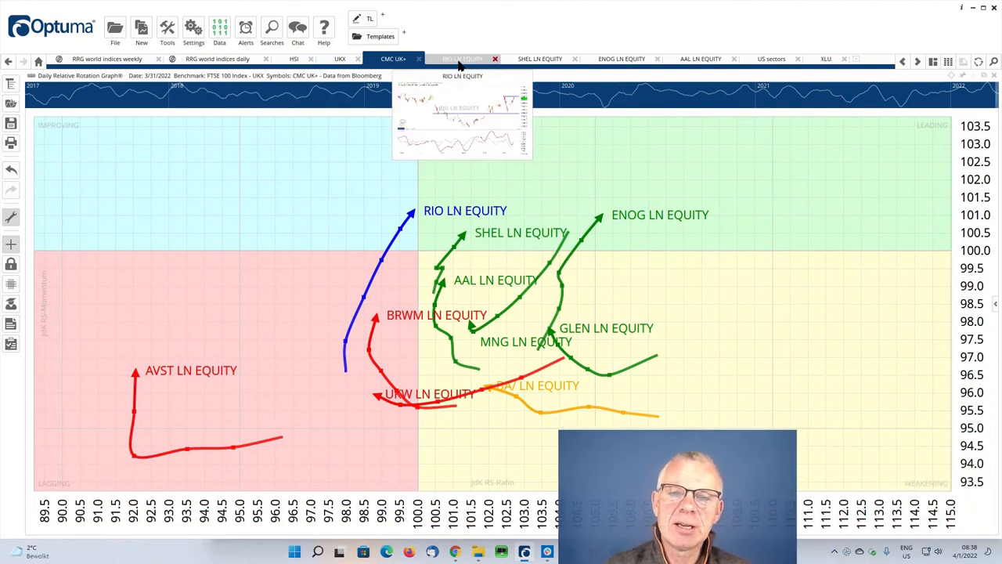
{"action": "left_click", "coordinate": [462, 58]}
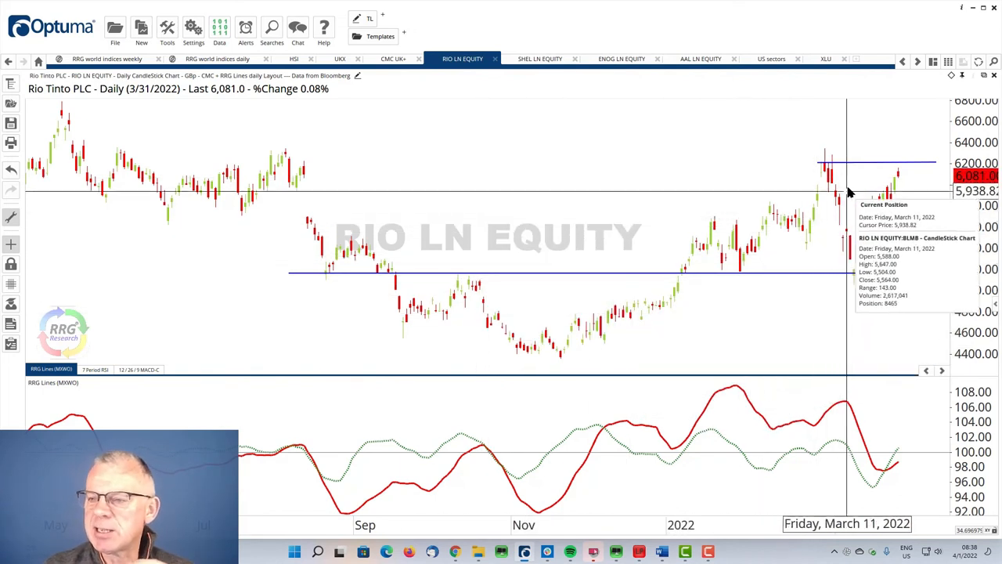
{"action": "mouse_move", "coordinate": [811, 182]}
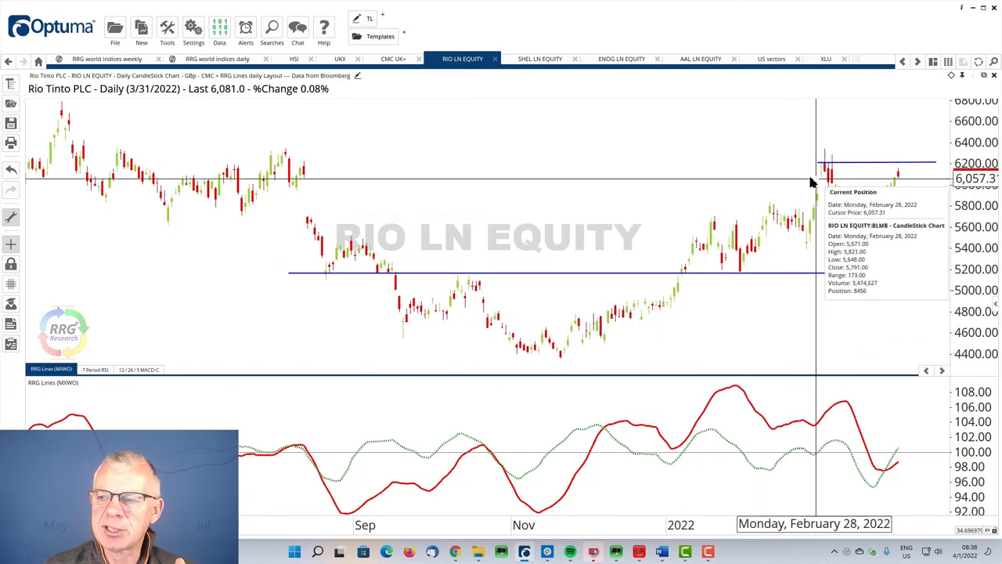
{"action": "mouse_move", "coordinate": [792, 251]}
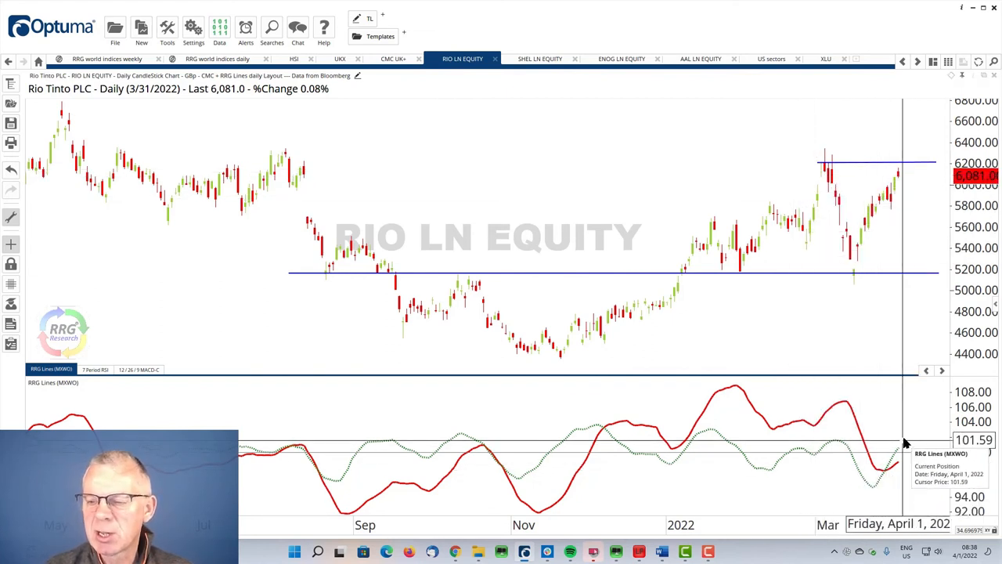
{"action": "mouse_move", "coordinate": [814, 227]}
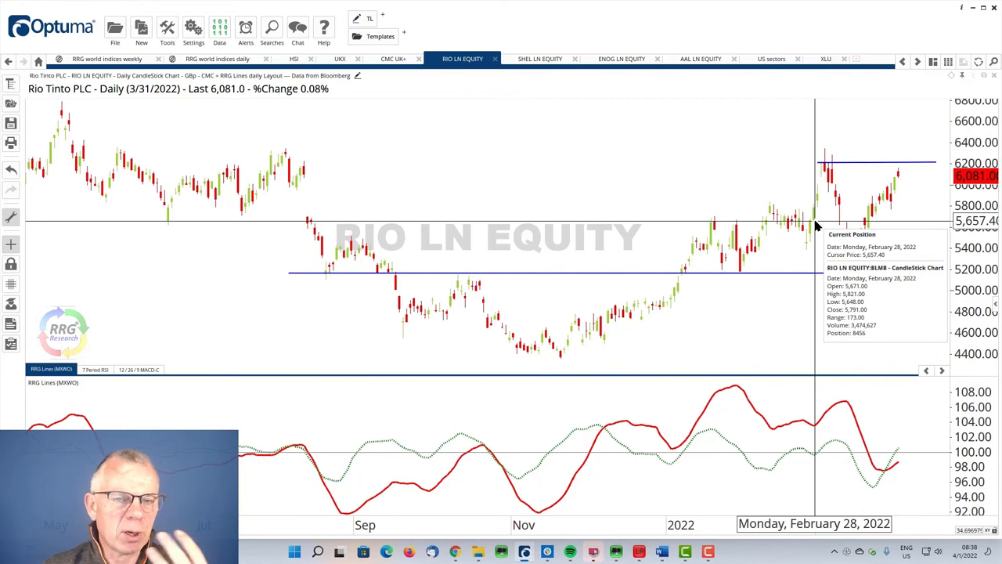
{"action": "mouse_move", "coordinate": [802, 281]}
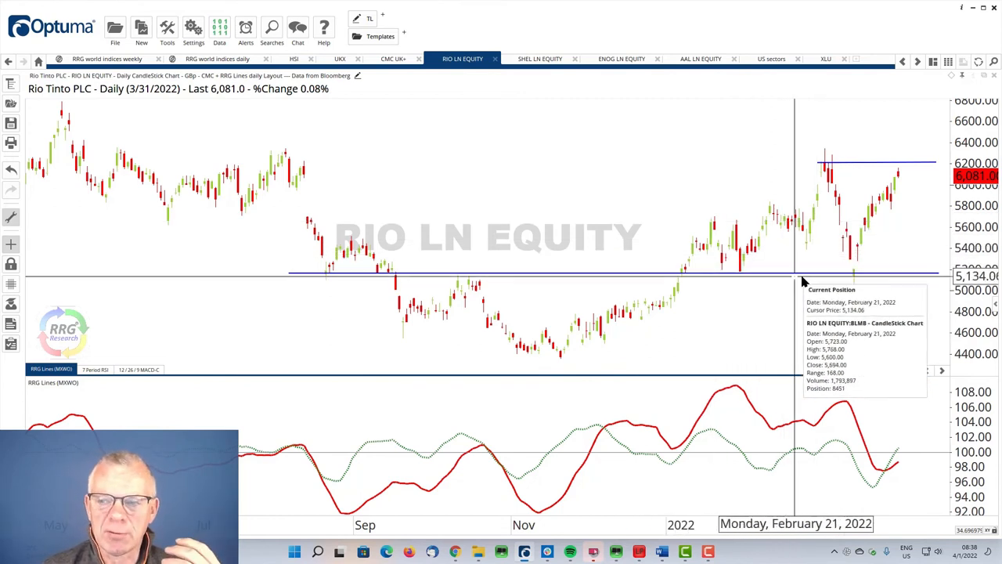
{"action": "mouse_move", "coordinate": [846, 324]}
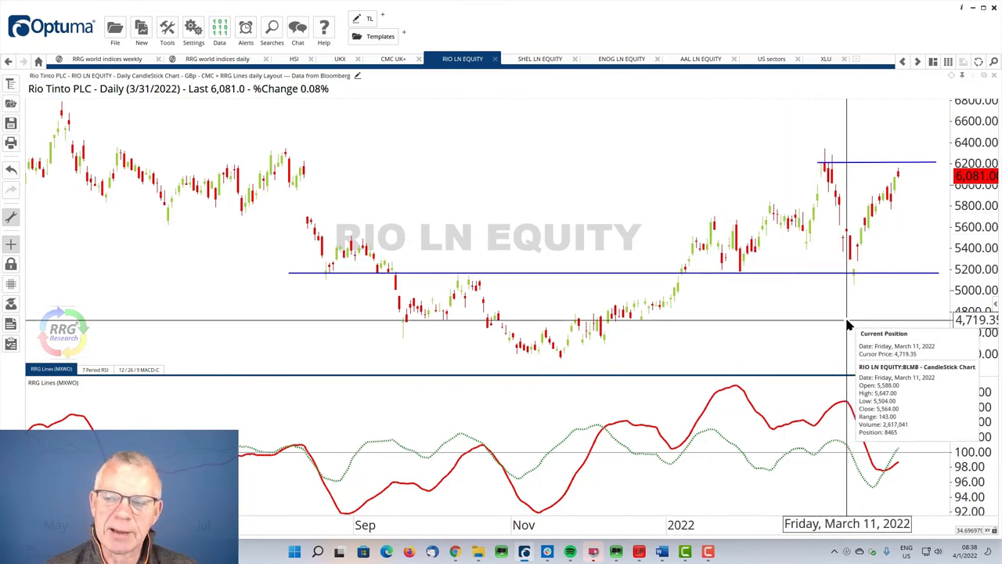
{"action": "mouse_move", "coordinate": [858, 188]}
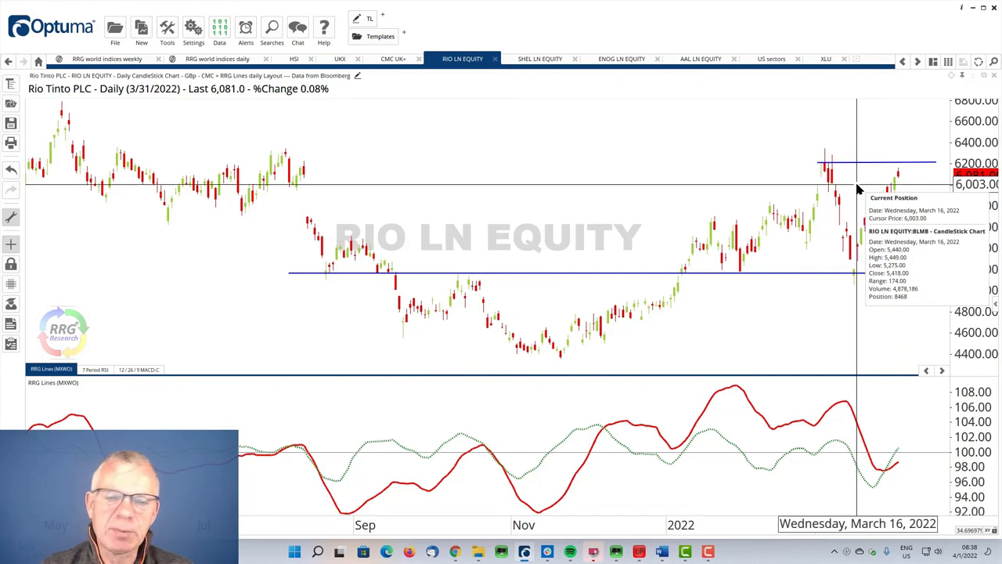
{"action": "mouse_move", "coordinate": [837, 174]}
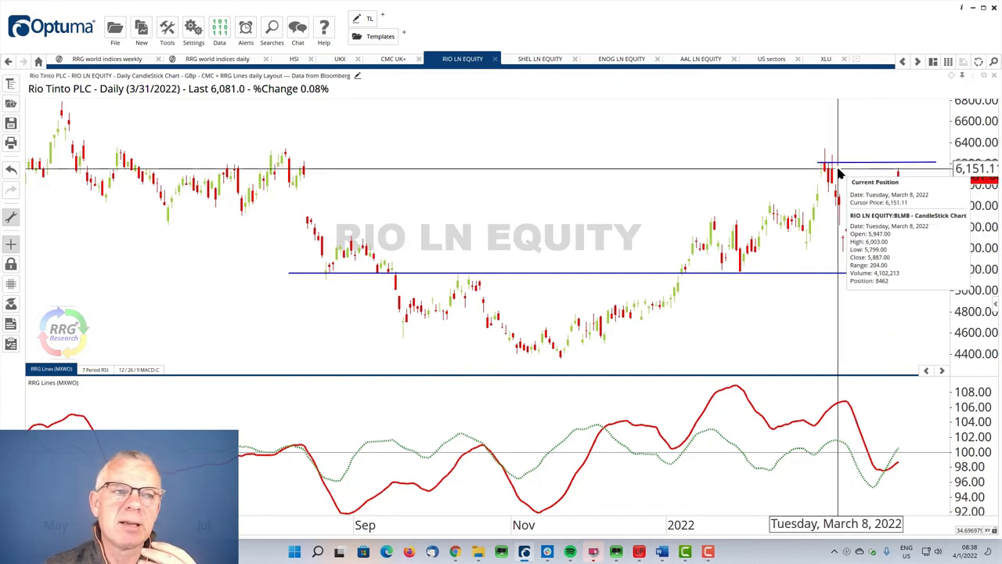
{"action": "mouse_move", "coordinate": [827, 171]}
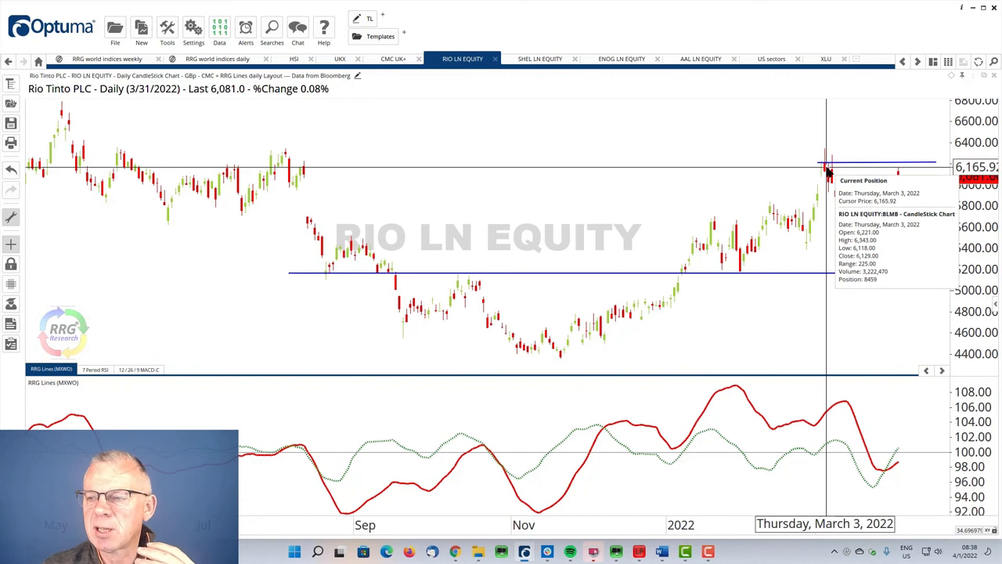
{"action": "mouse_move", "coordinate": [822, 174]}
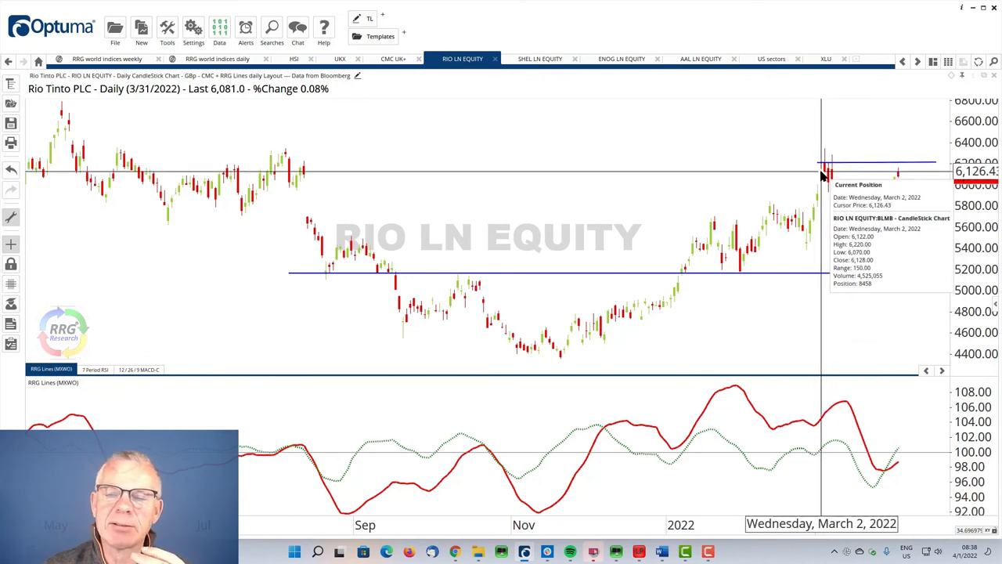
{"action": "mouse_move", "coordinate": [822, 201]}
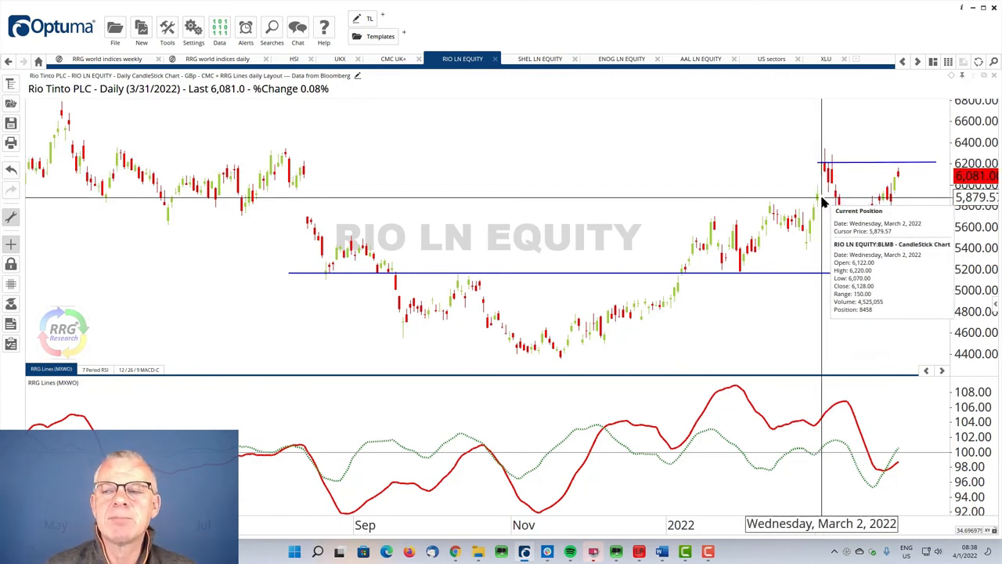
{"action": "mouse_move", "coordinate": [624, 144]}
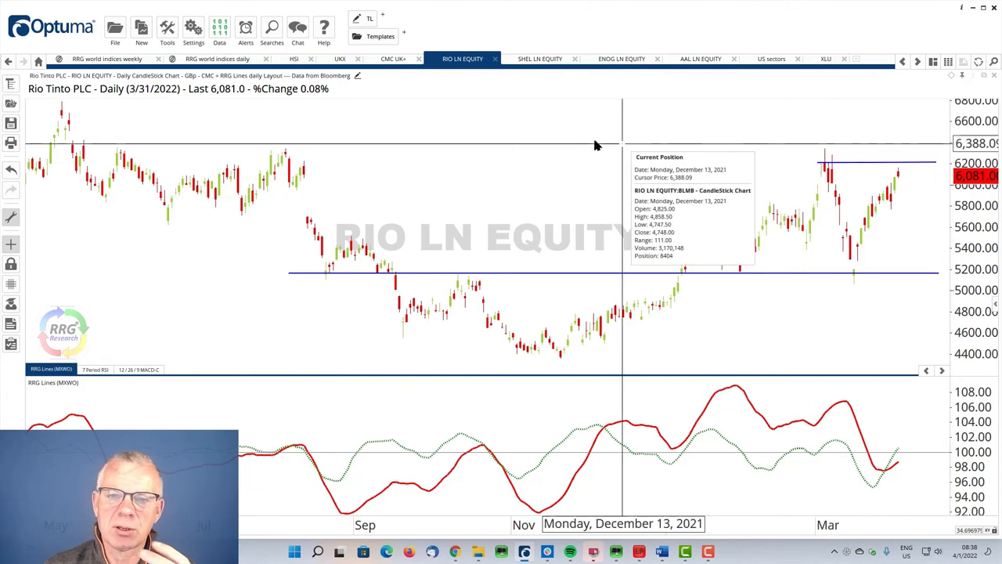
{"action": "mouse_move", "coordinate": [538, 59]}
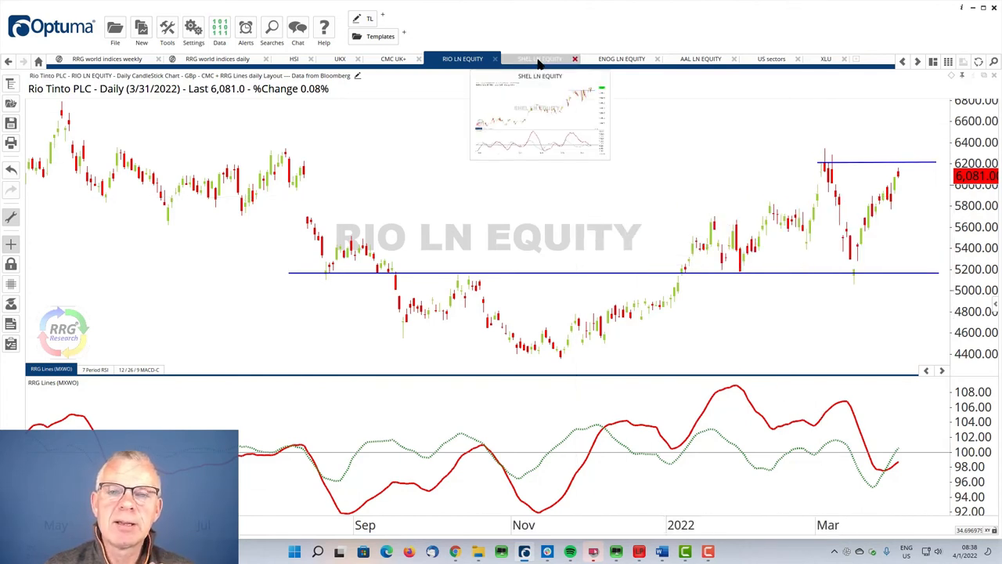
- Show the Shell PLC (SHEL LN) daily candlestick chart with RRG Lines
{"action": "left_click", "coordinate": [539, 58]}
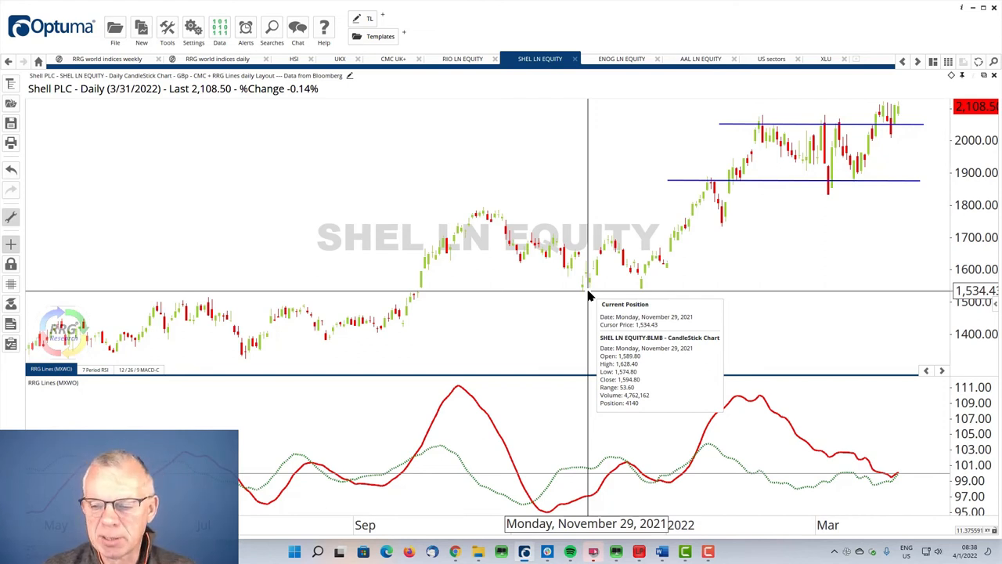
{"action": "mouse_move", "coordinate": [876, 482]}
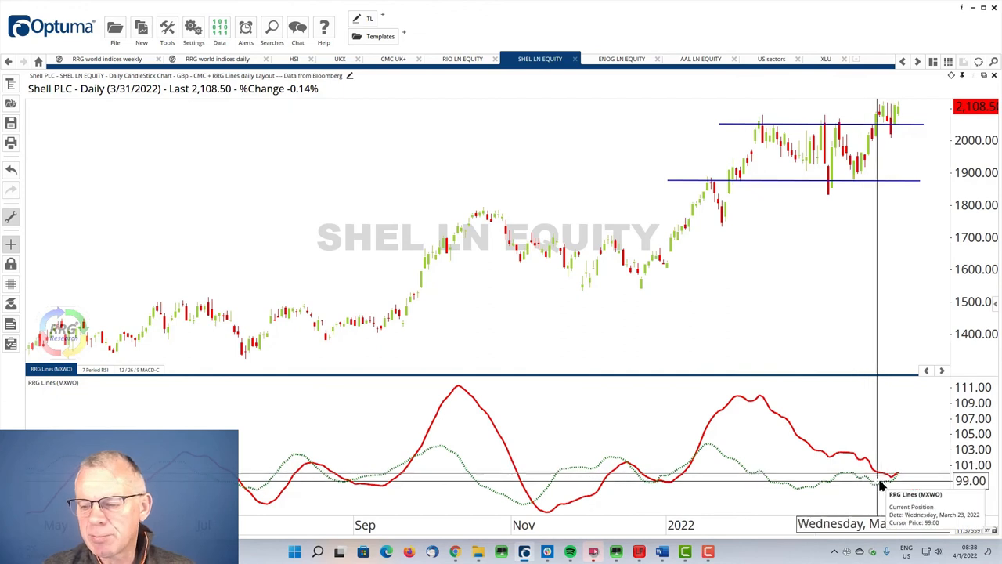
{"action": "mouse_move", "coordinate": [877, 478]}
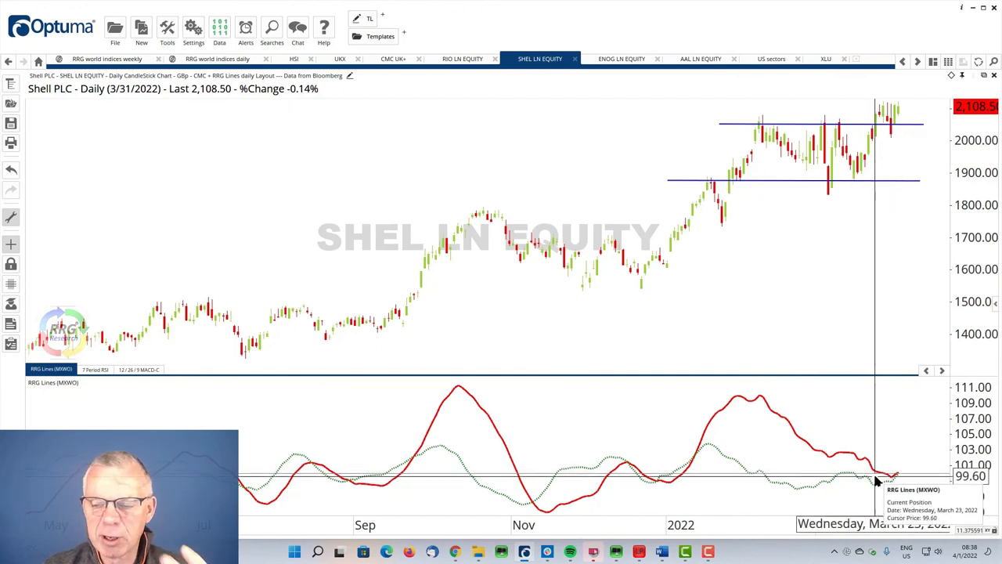
{"action": "mouse_move", "coordinate": [789, 235]}
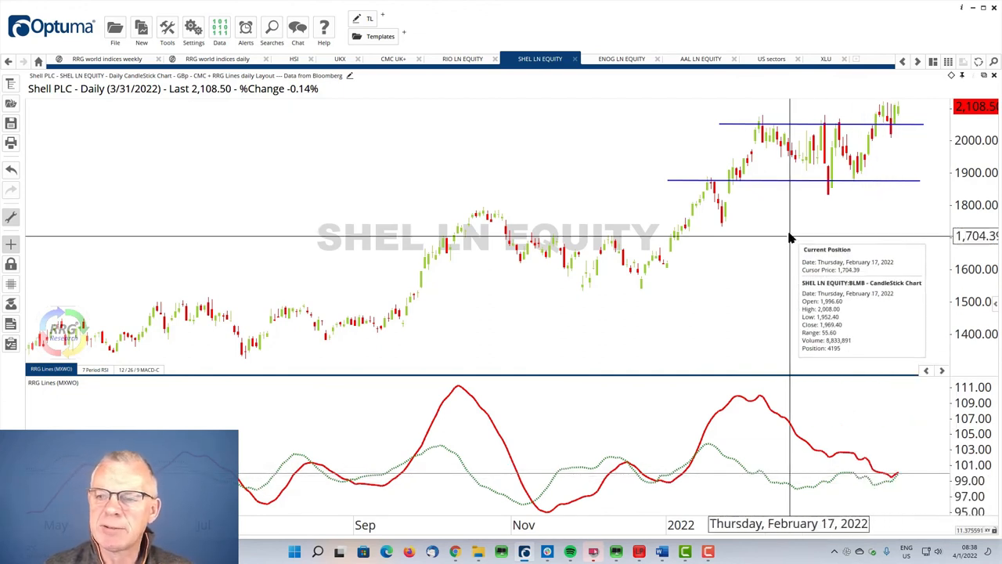
{"action": "mouse_move", "coordinate": [811, 133]}
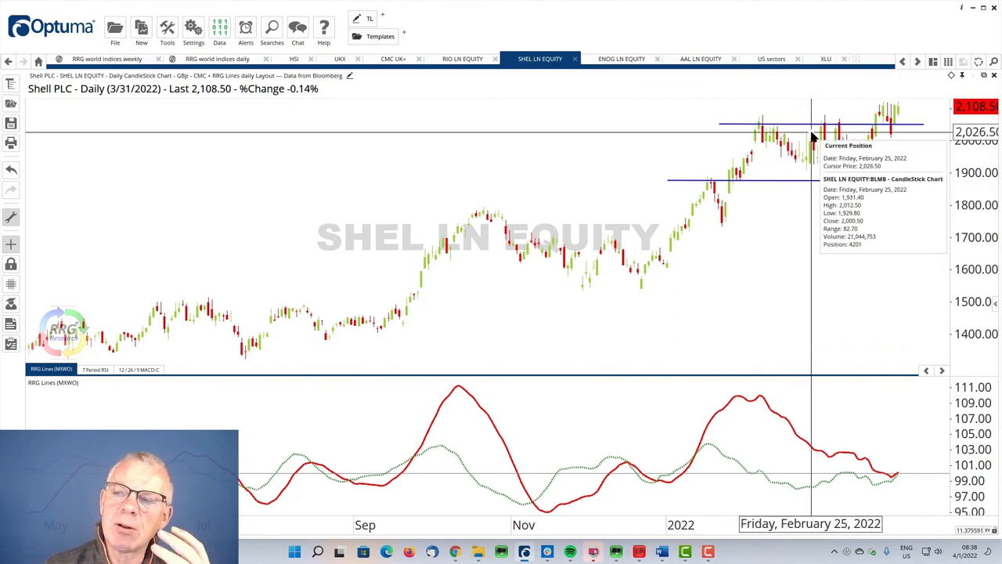
{"action": "mouse_move", "coordinate": [876, 117]}
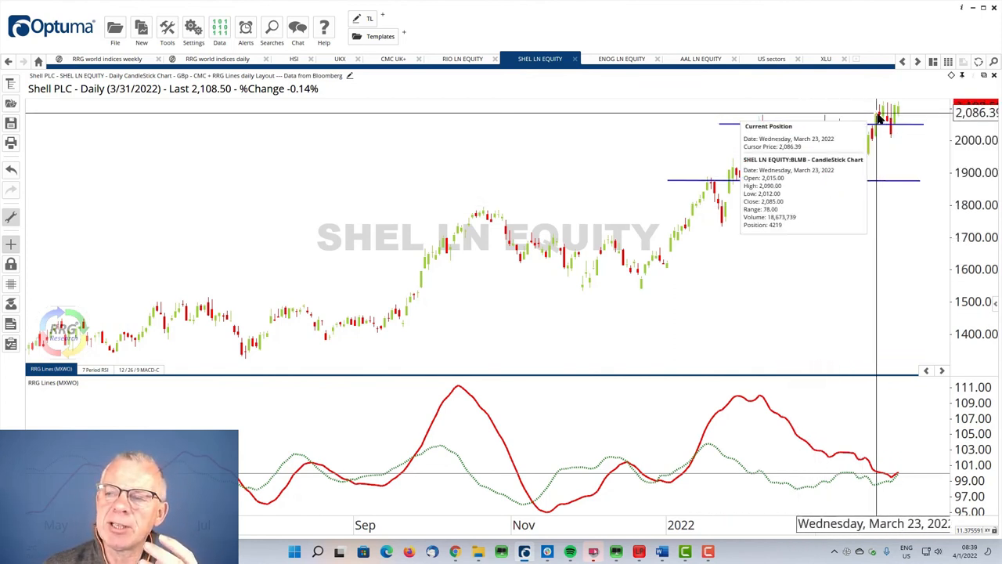
{"action": "mouse_move", "coordinate": [900, 122]}
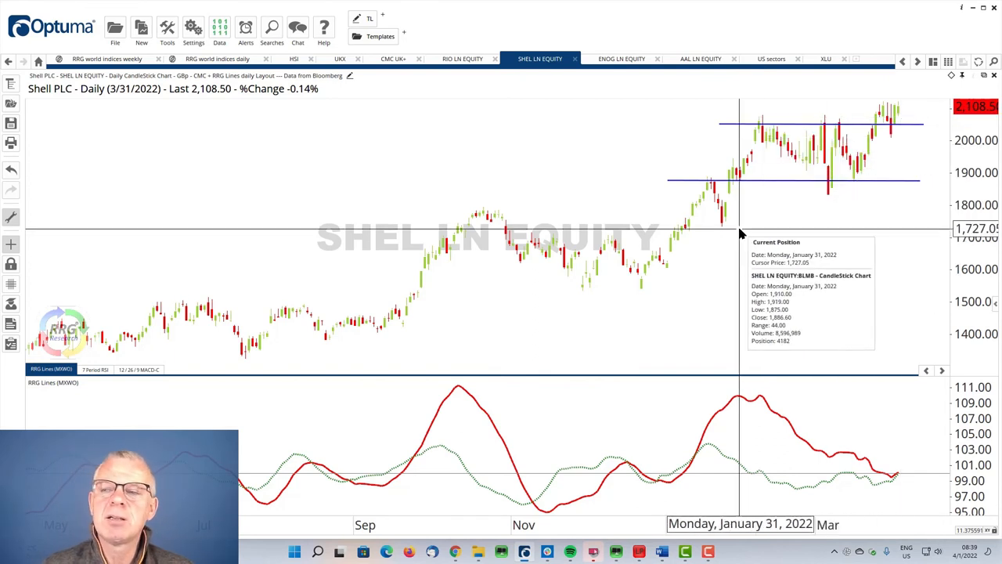
{"action": "mouse_move", "coordinate": [598, 113]}
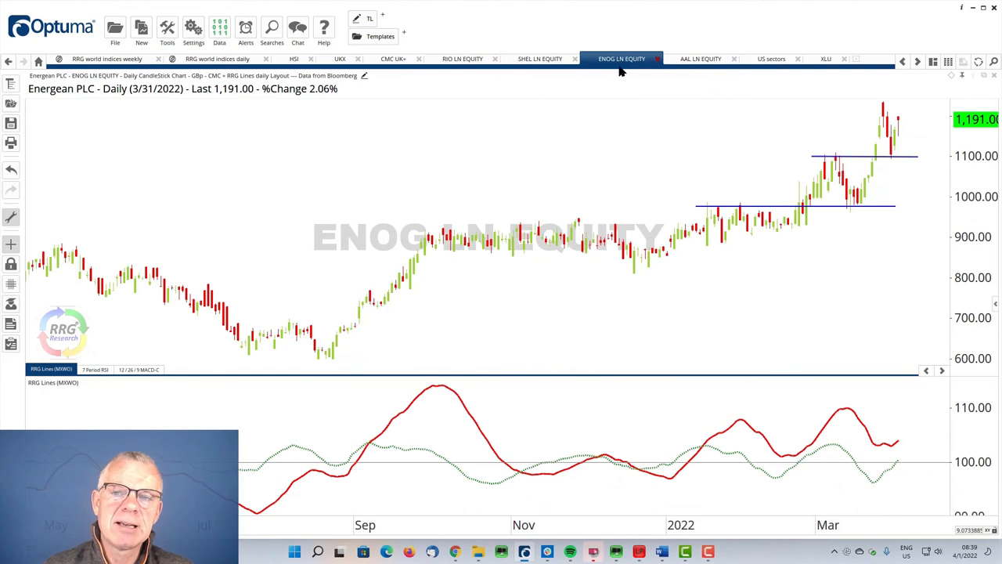
{"action": "mouse_move", "coordinate": [656, 279]}
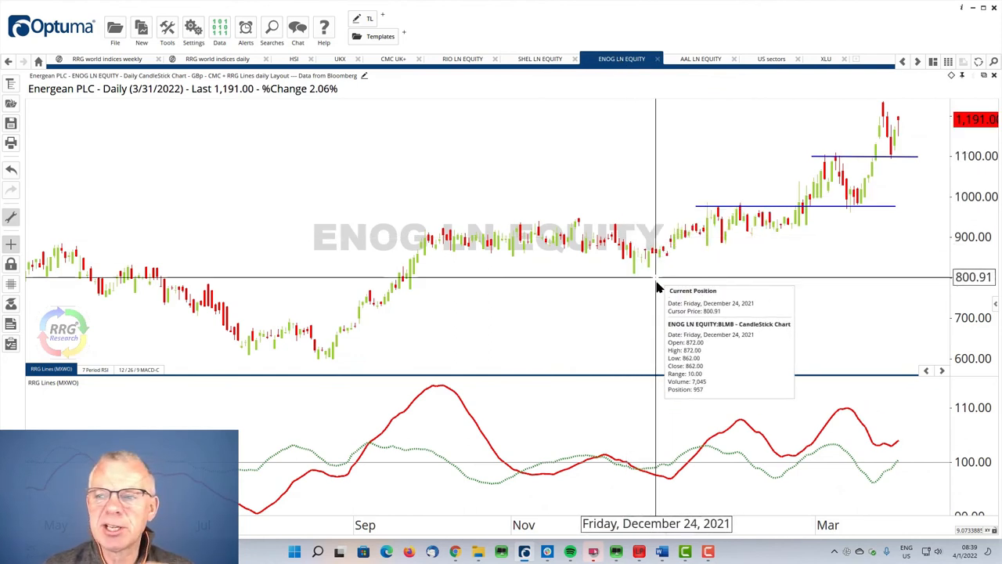
{"action": "mouse_move", "coordinate": [717, 253]}
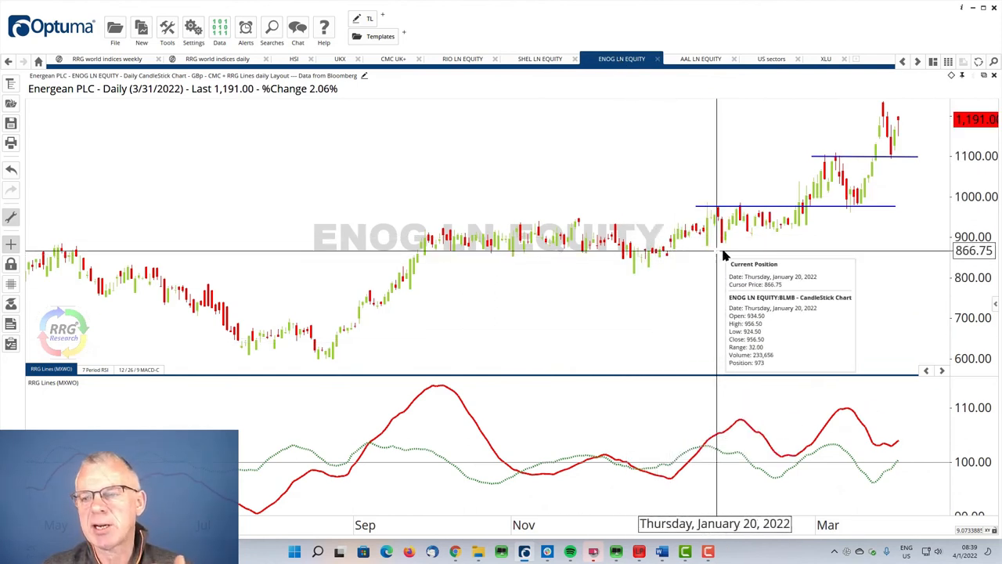
{"action": "mouse_move", "coordinate": [833, 160]}
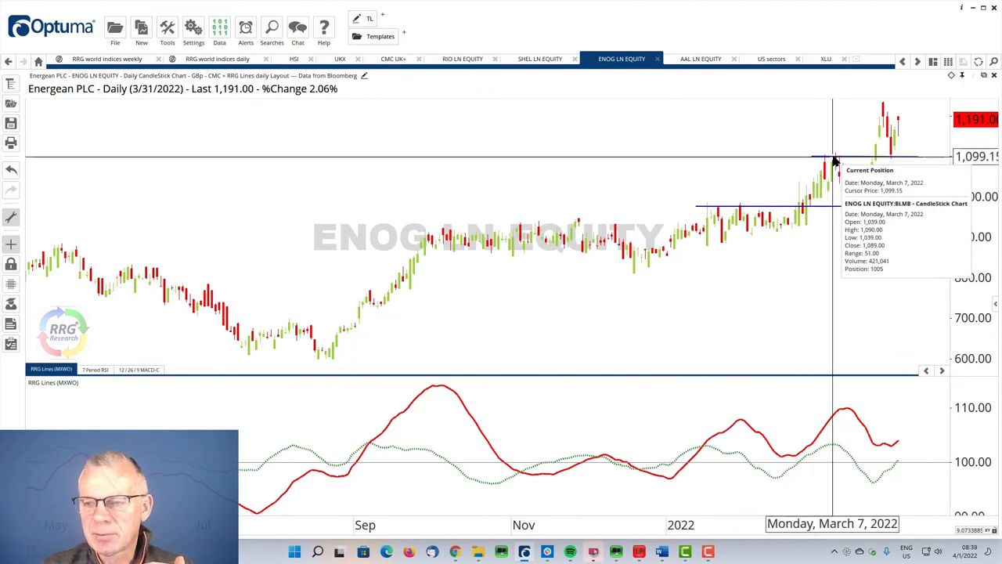
{"action": "mouse_move", "coordinate": [875, 165]}
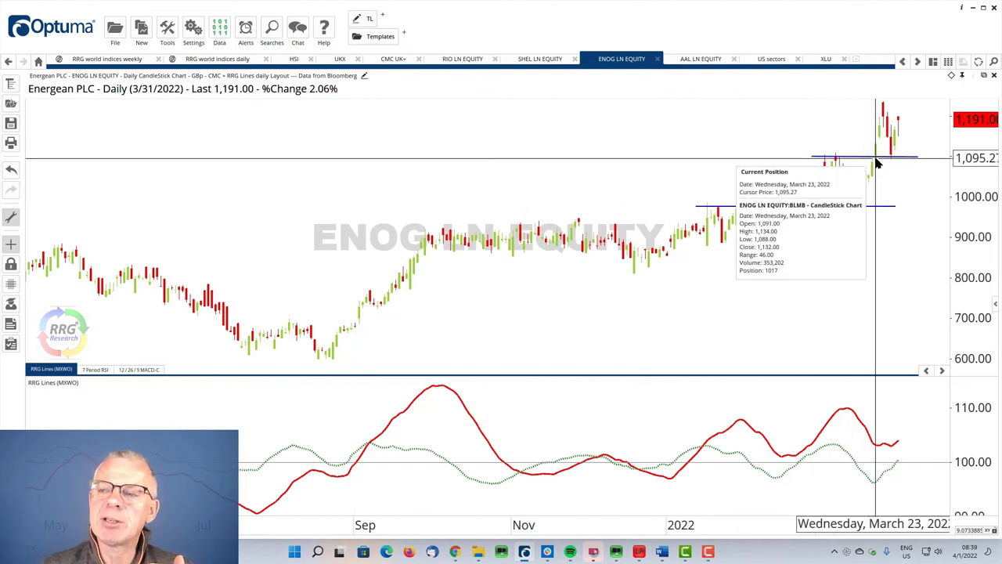
{"action": "mouse_move", "coordinate": [824, 169]}
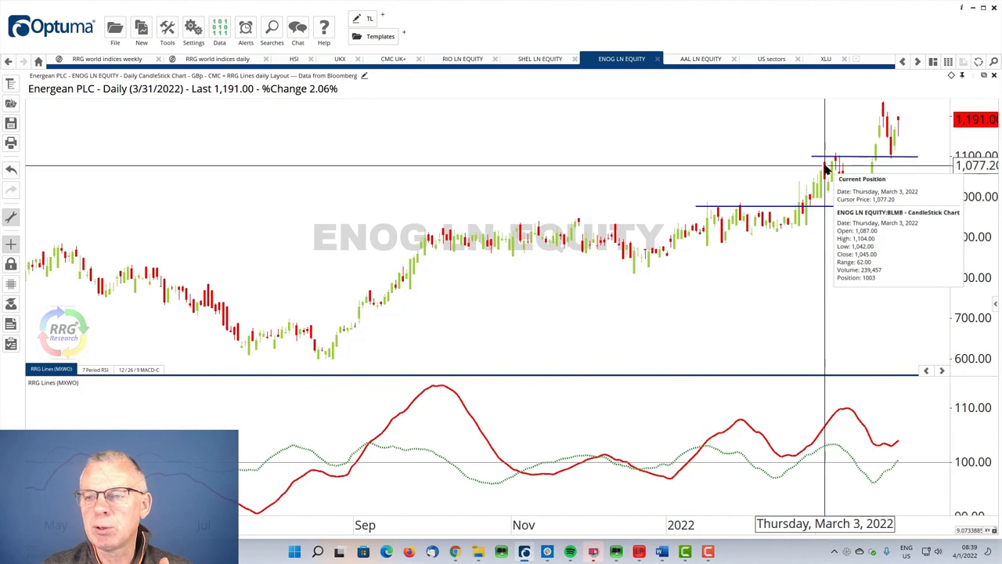
{"action": "mouse_move", "coordinate": [833, 166]}
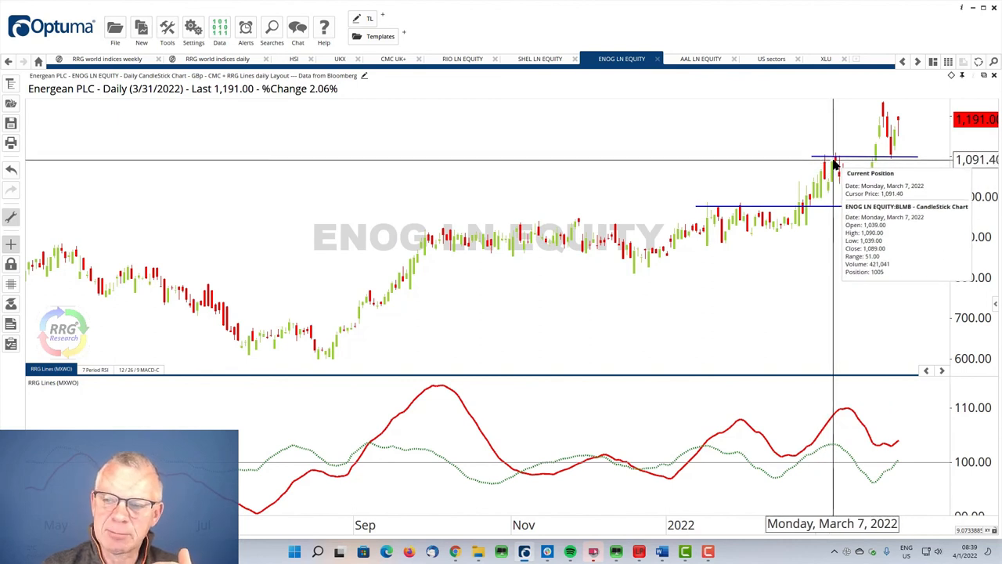
{"action": "mouse_move", "coordinate": [896, 157]}
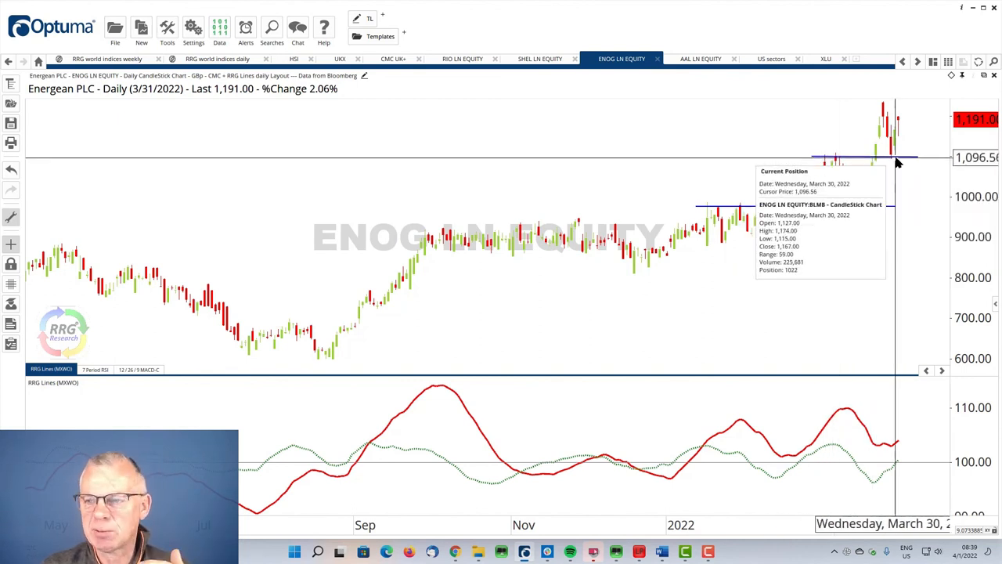
{"action": "mouse_move", "coordinate": [833, 188]}
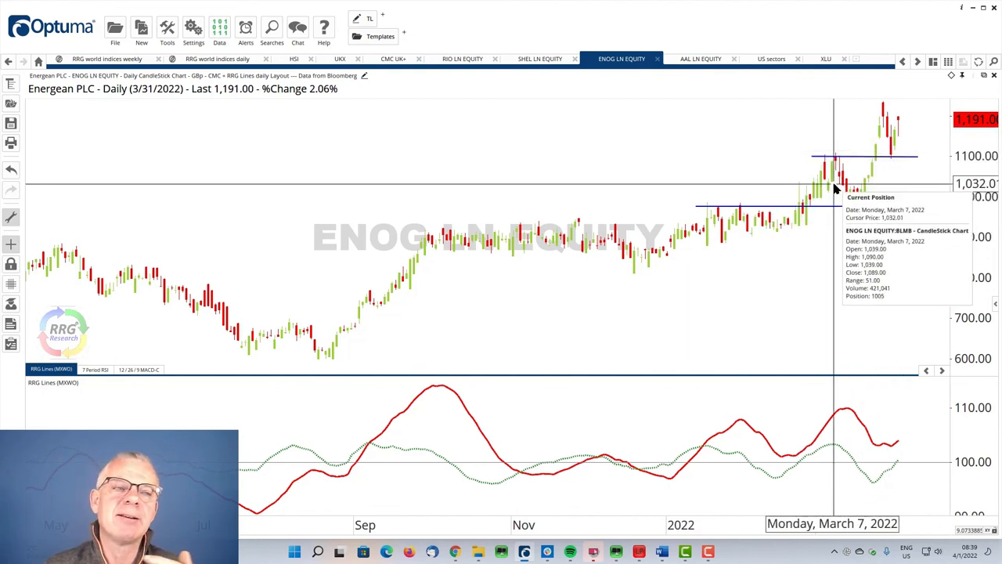